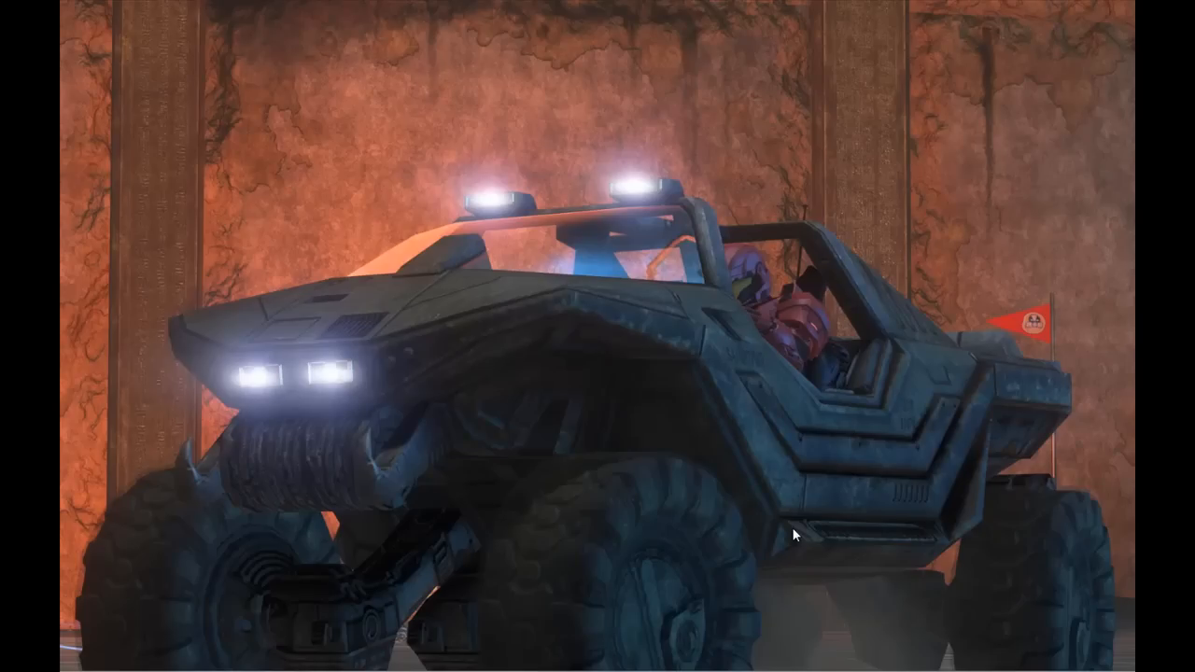
mouse_move(795, 280)
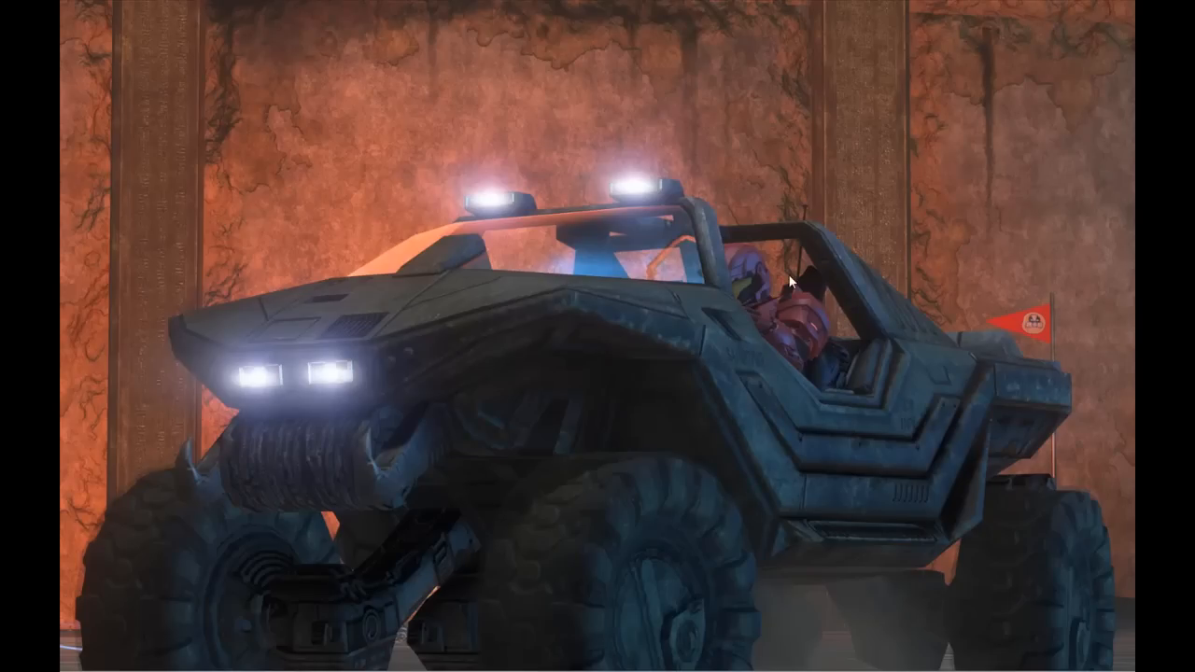
mouse_move(696, 240)
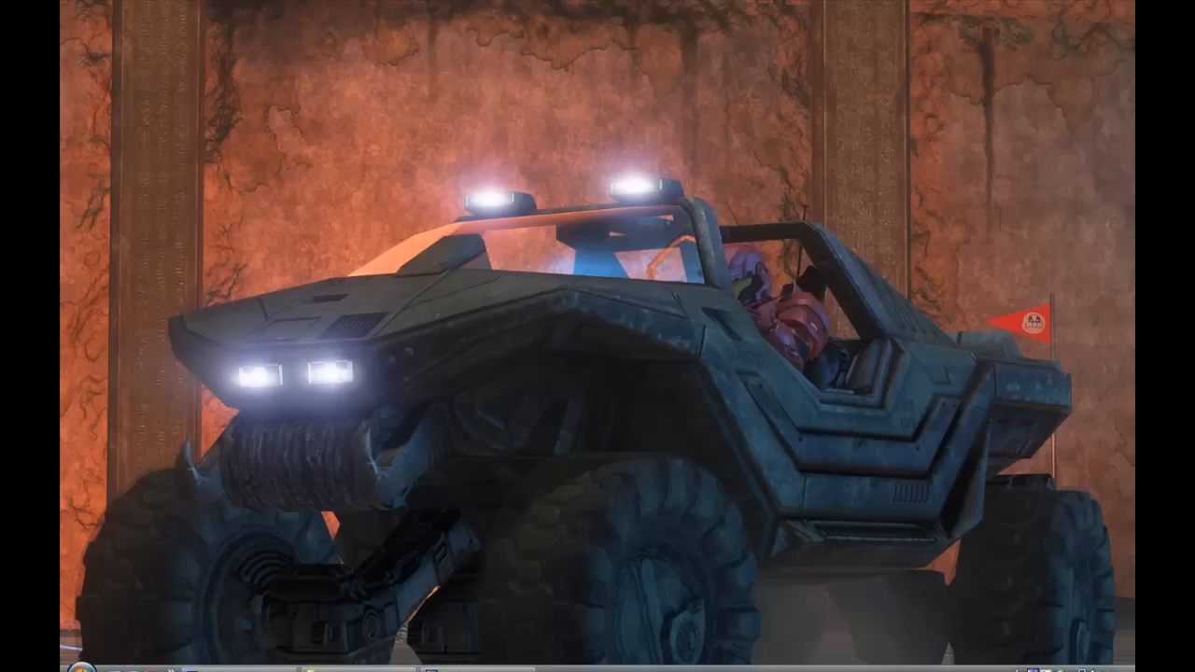
- Launch the web browser from the taskbar so it loads the CNET home page
click(465, 659)
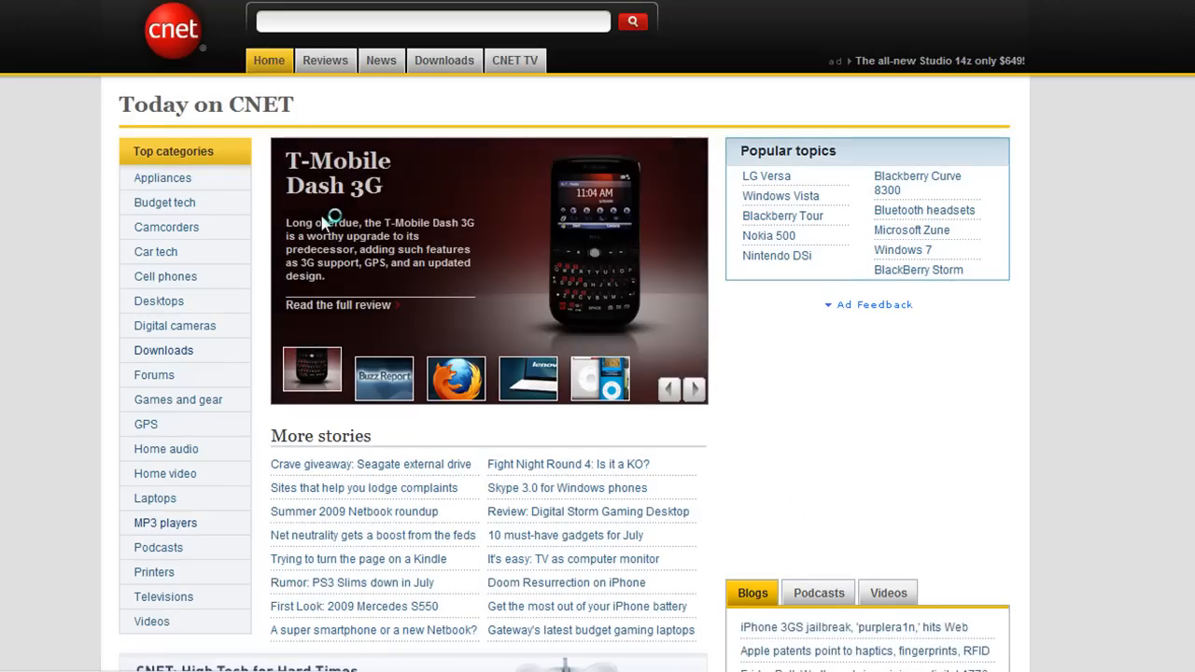
- Search CNET Download.com for 'truecrypt' and download TrueCrypt 6.2
click(442, 59)
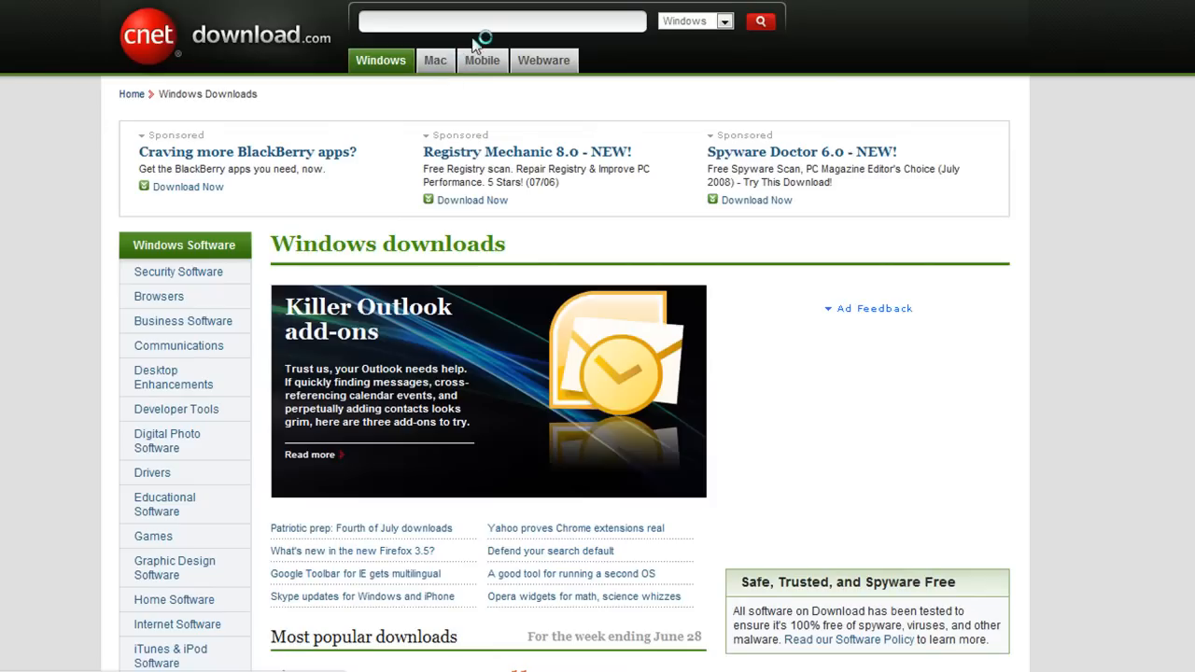
text(truecru)
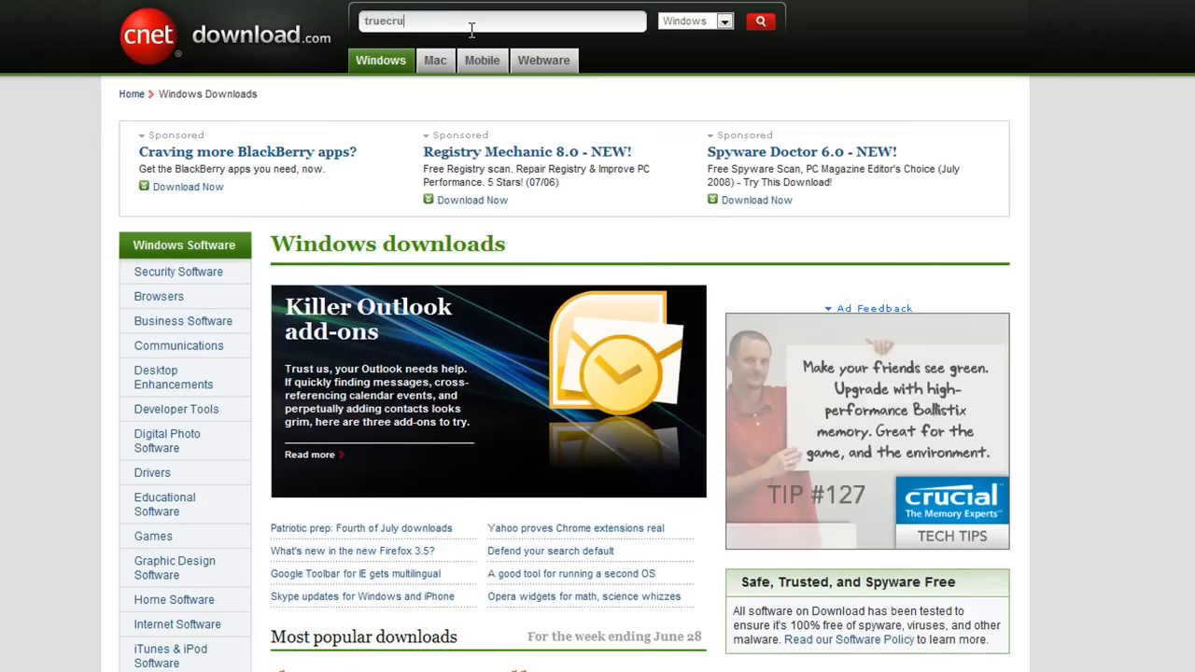
text(pt)
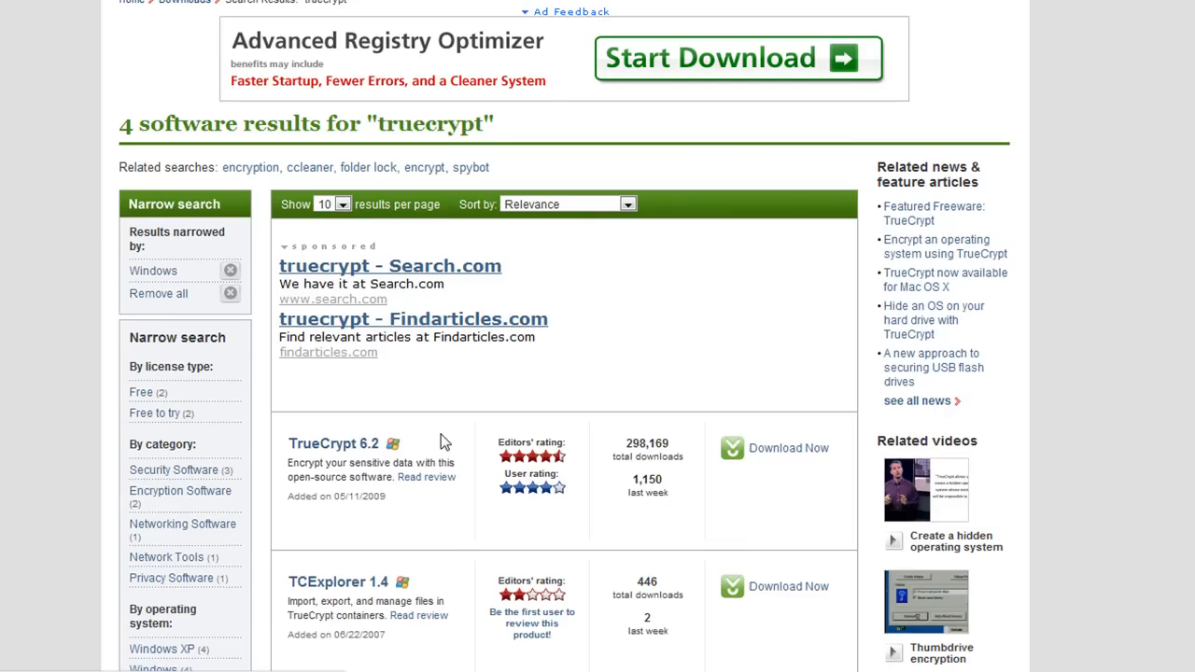
mouse_move(372, 445)
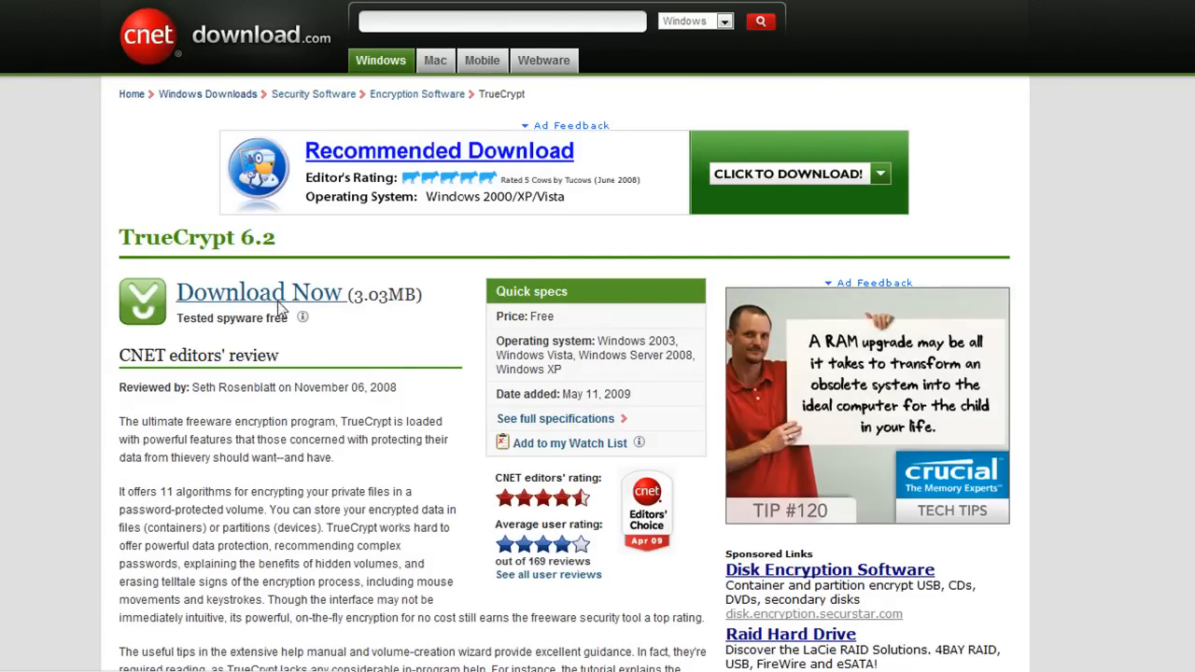
click(260, 292)
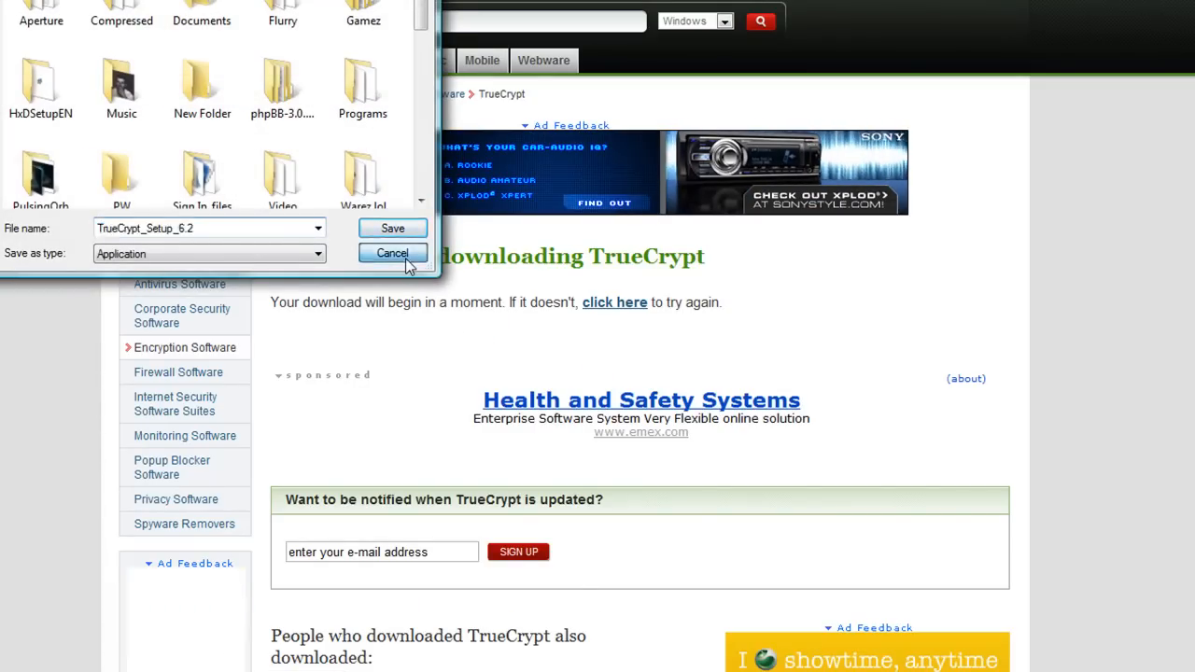
click(392, 253)
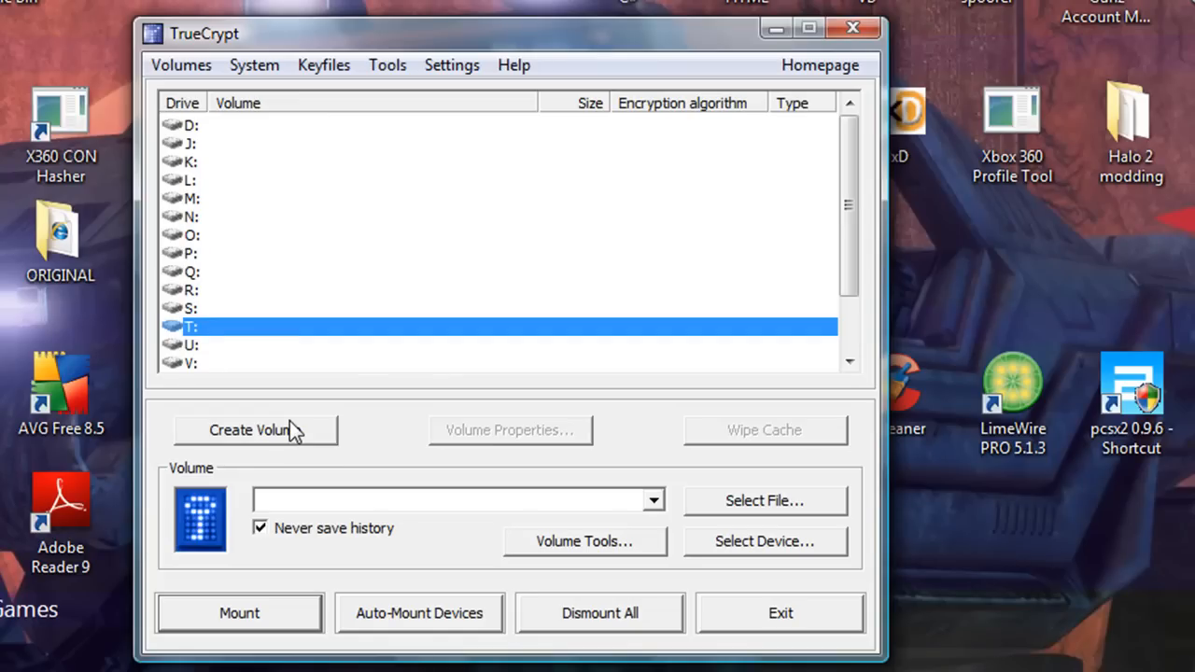
mouse_move(328, 448)
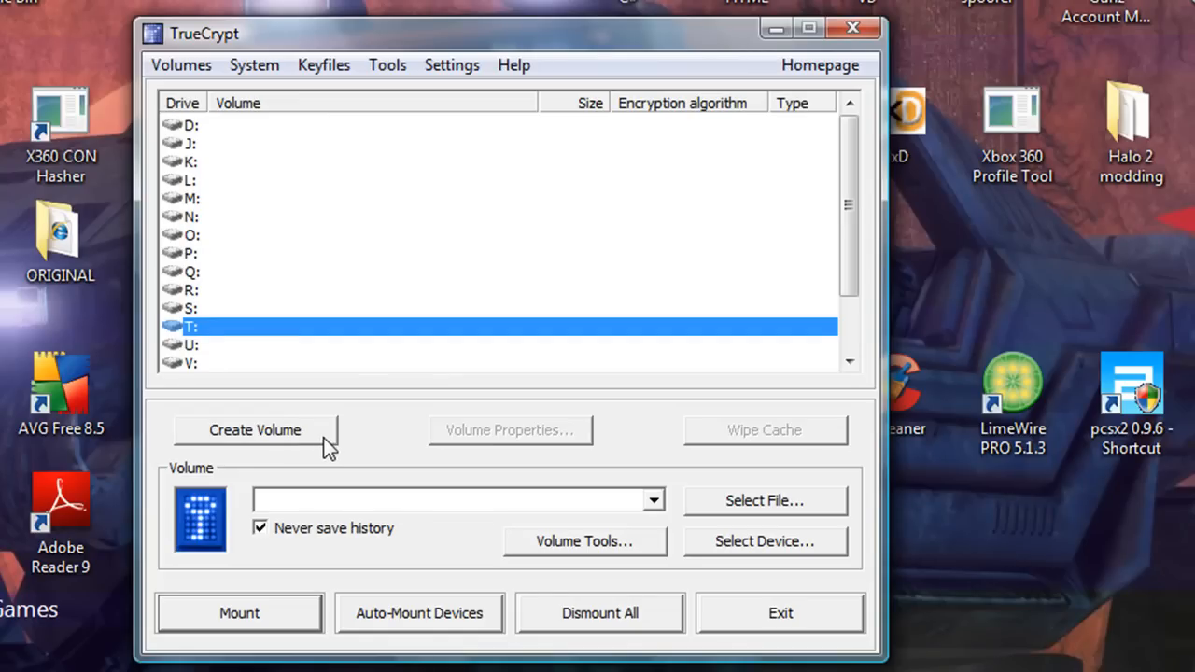
- Launch TrueCrypt's Volume Creation Wizard with Create Volume
click(255, 430)
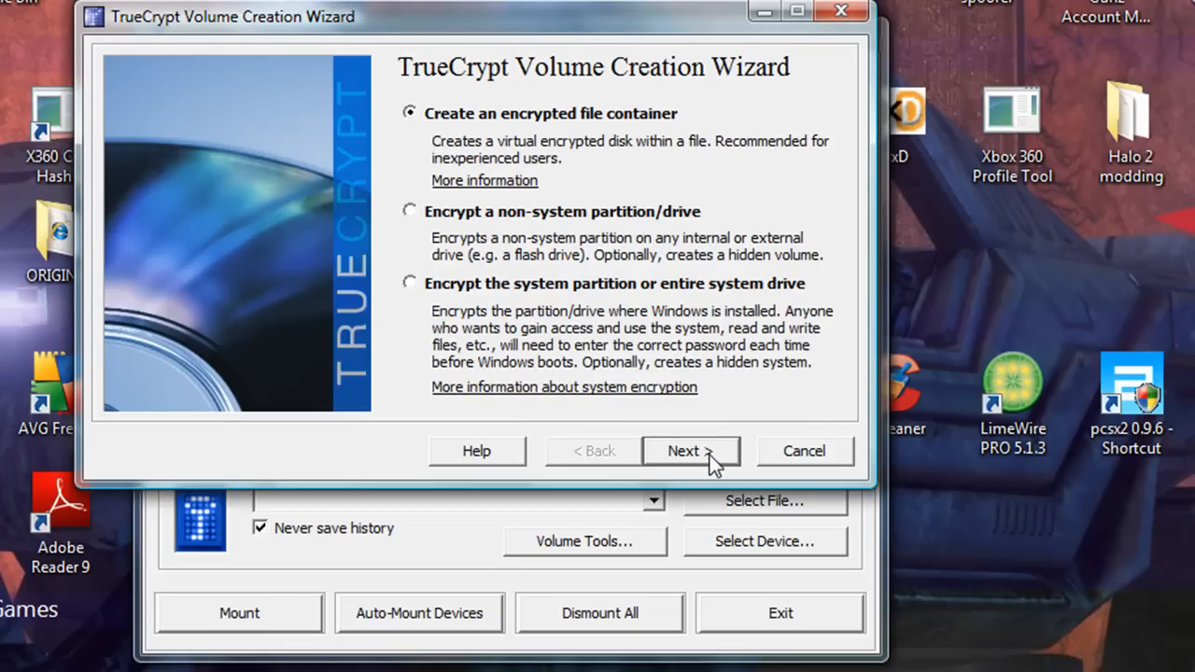
- Choose a standard encrypted file container saved as TUTORIAL on the Desktop
click(691, 451)
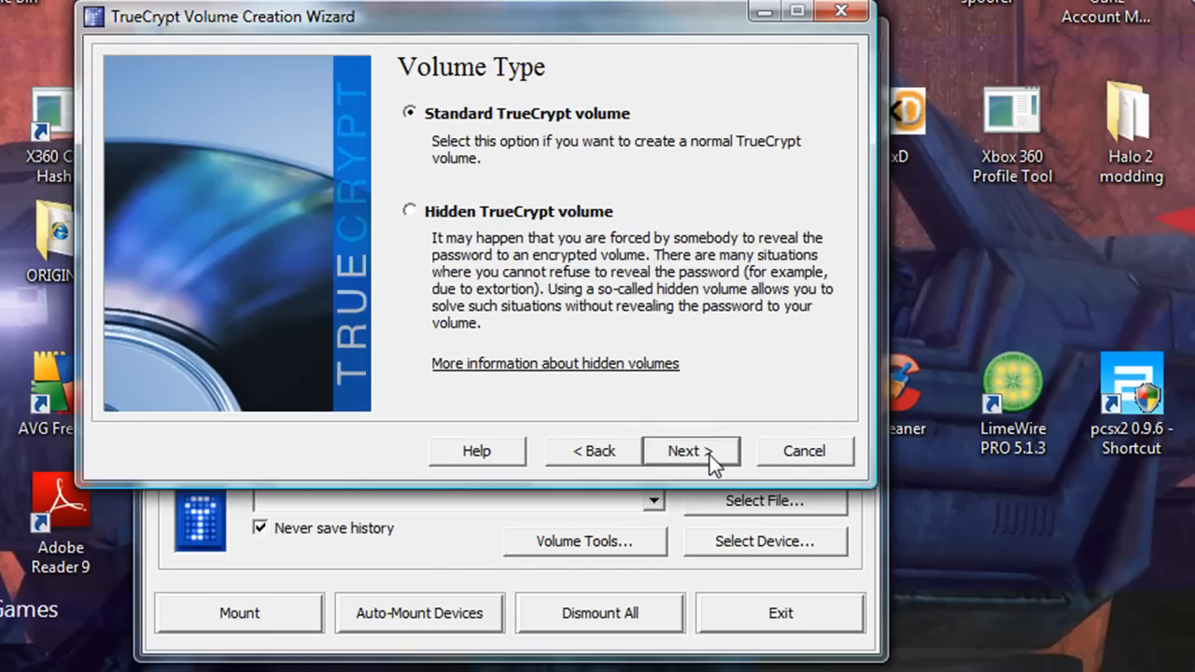
click(688, 451)
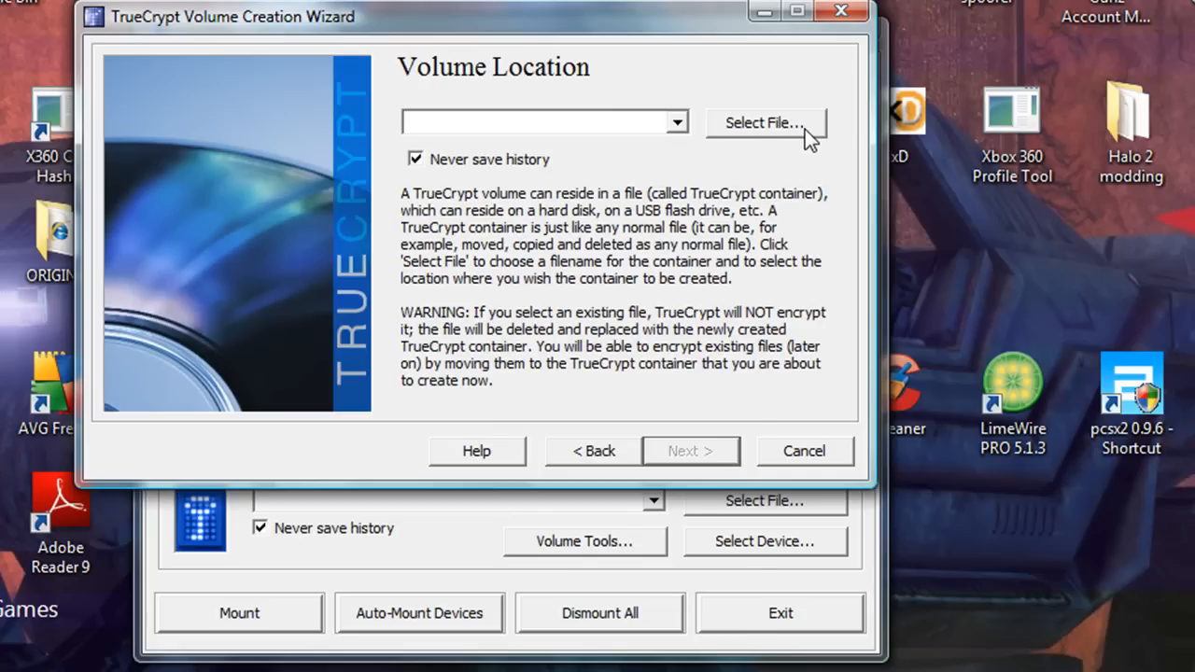
click(765, 123)
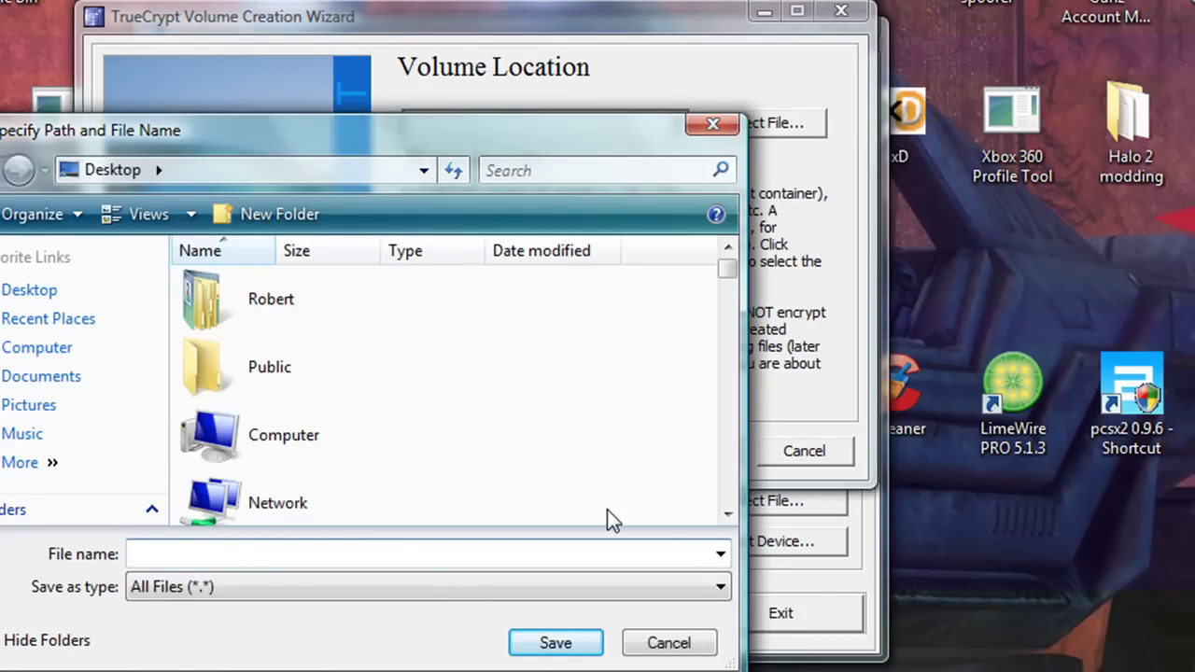
text(TUTORIA)
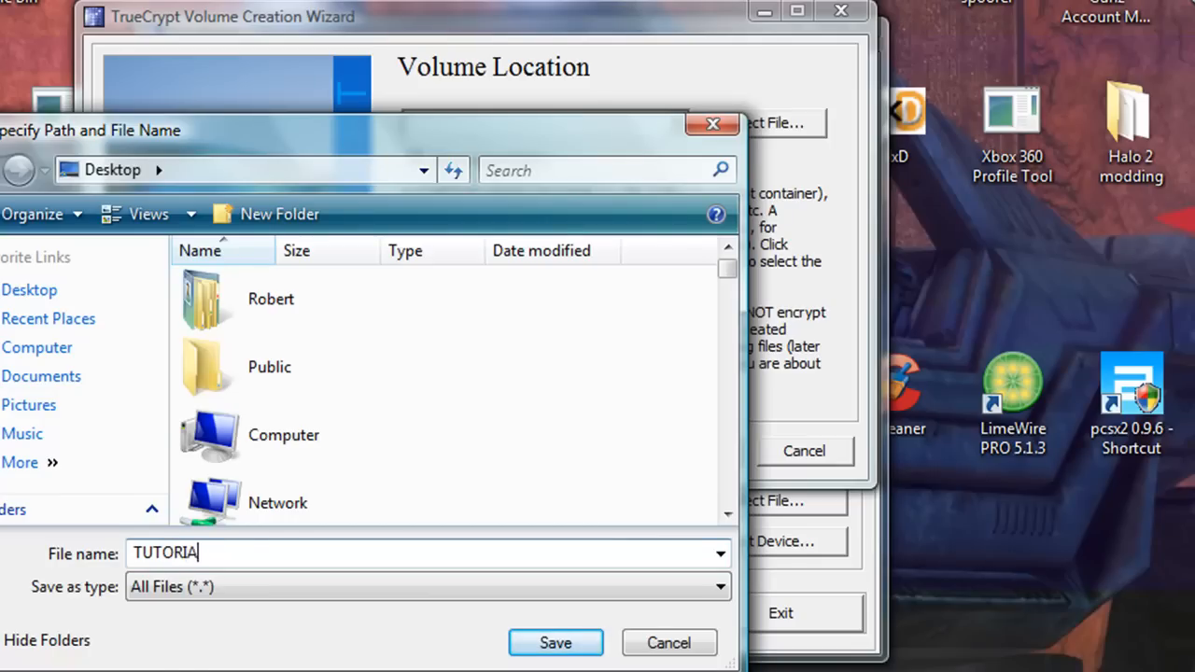
click(555, 641)
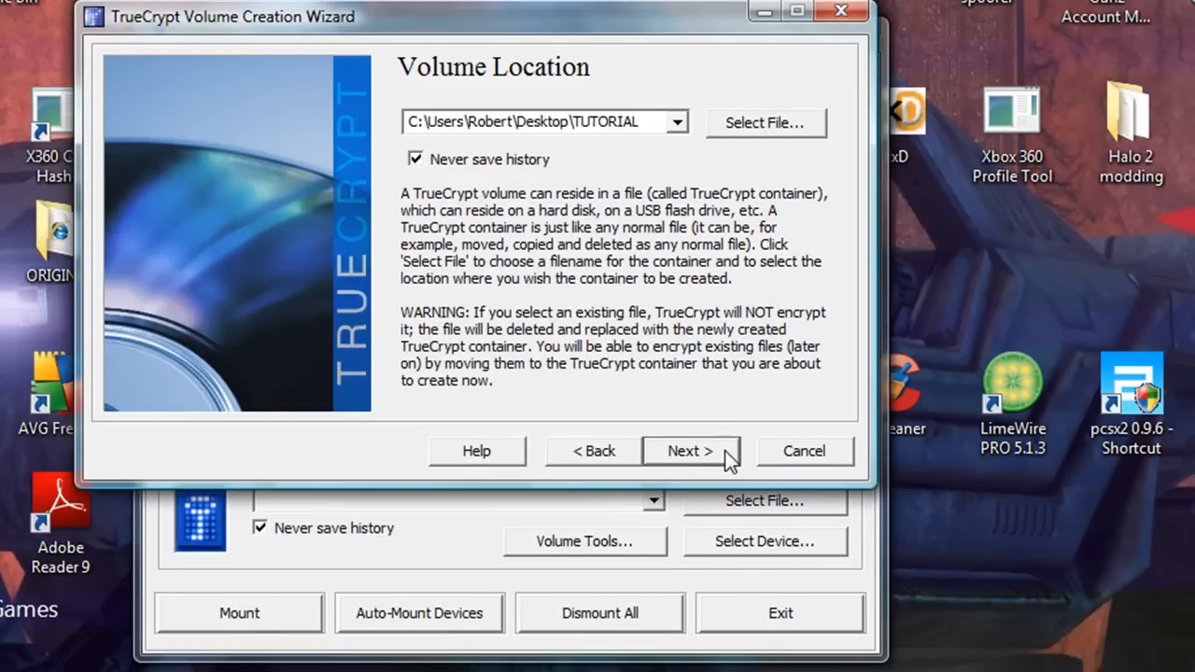
- Choose Serpent-Twofish-AES encryption with Whirlpool hashing
click(691, 450)
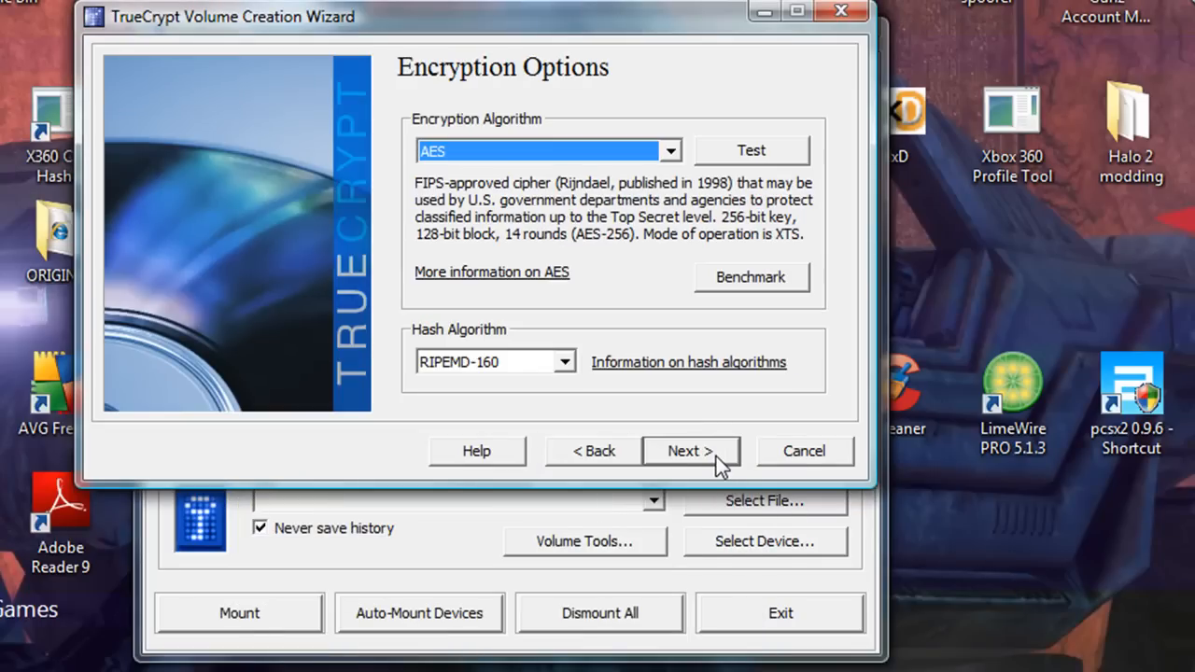
click(668, 150)
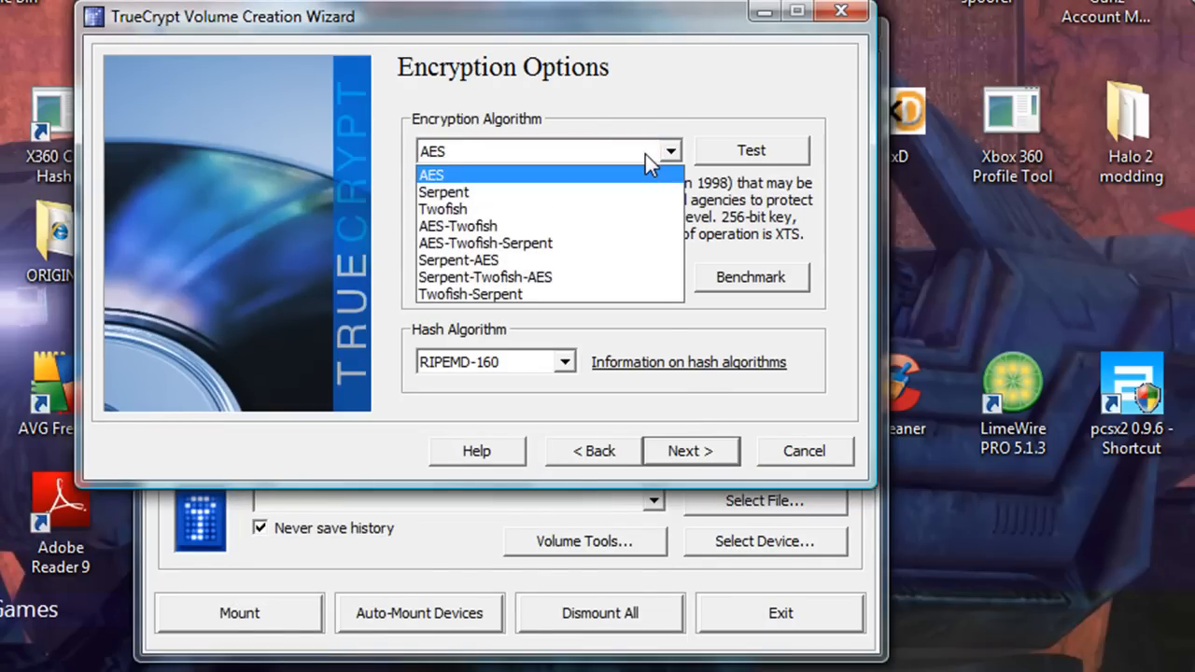
mouse_move(642, 177)
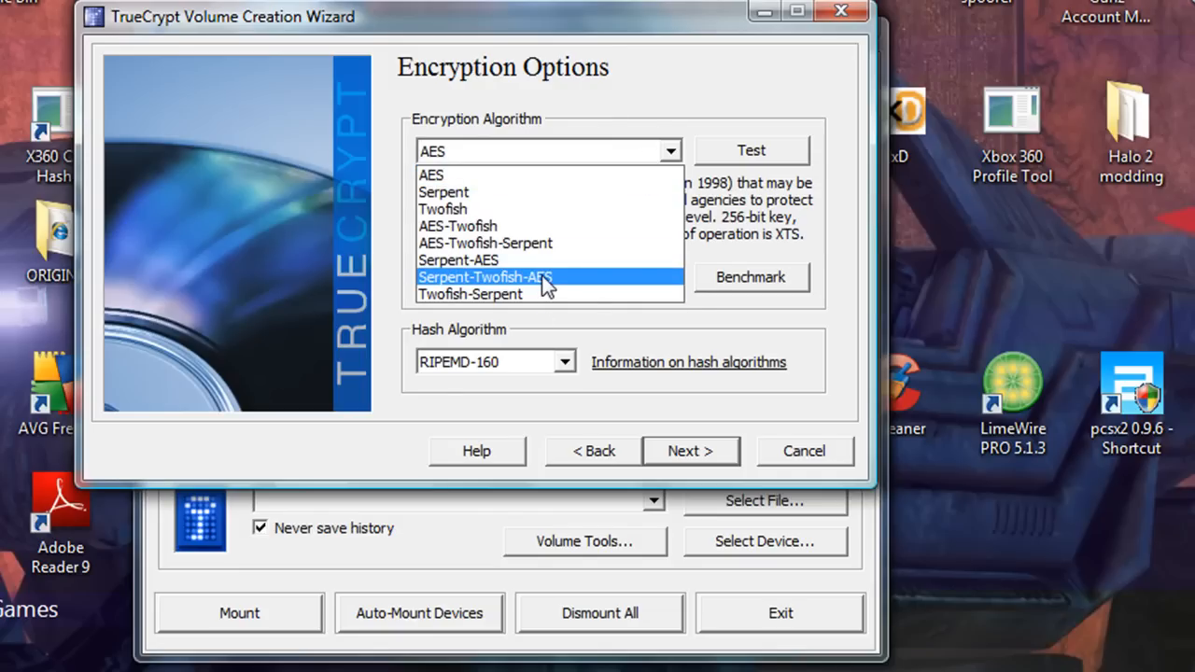
click(484, 277)
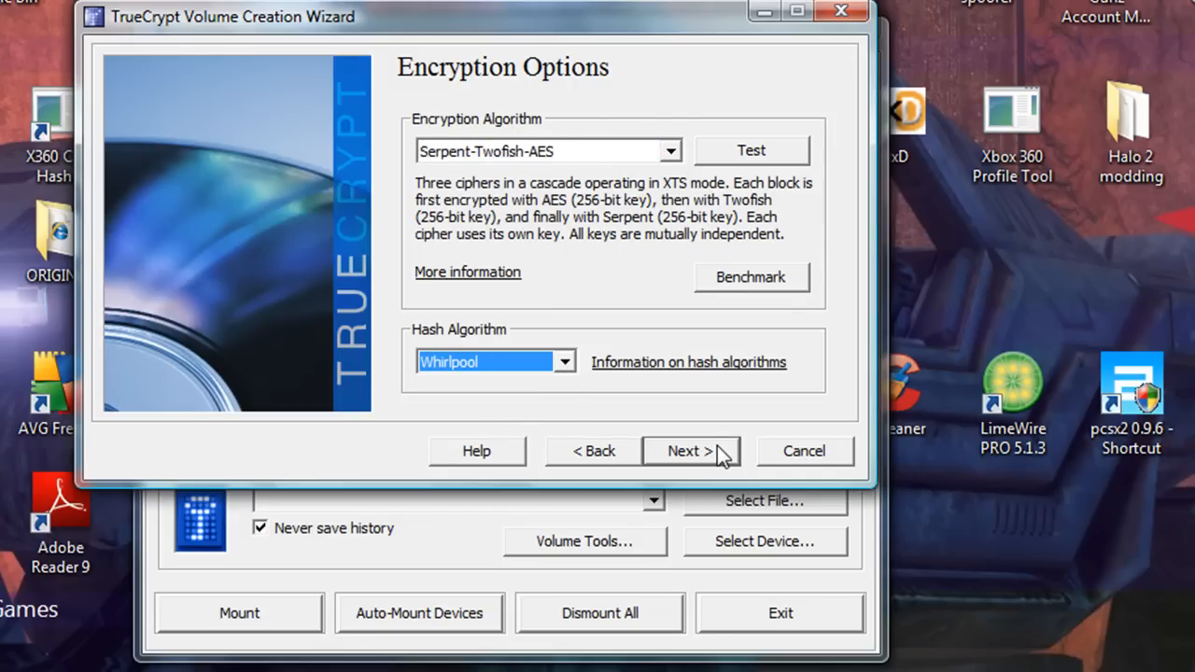
click(688, 450)
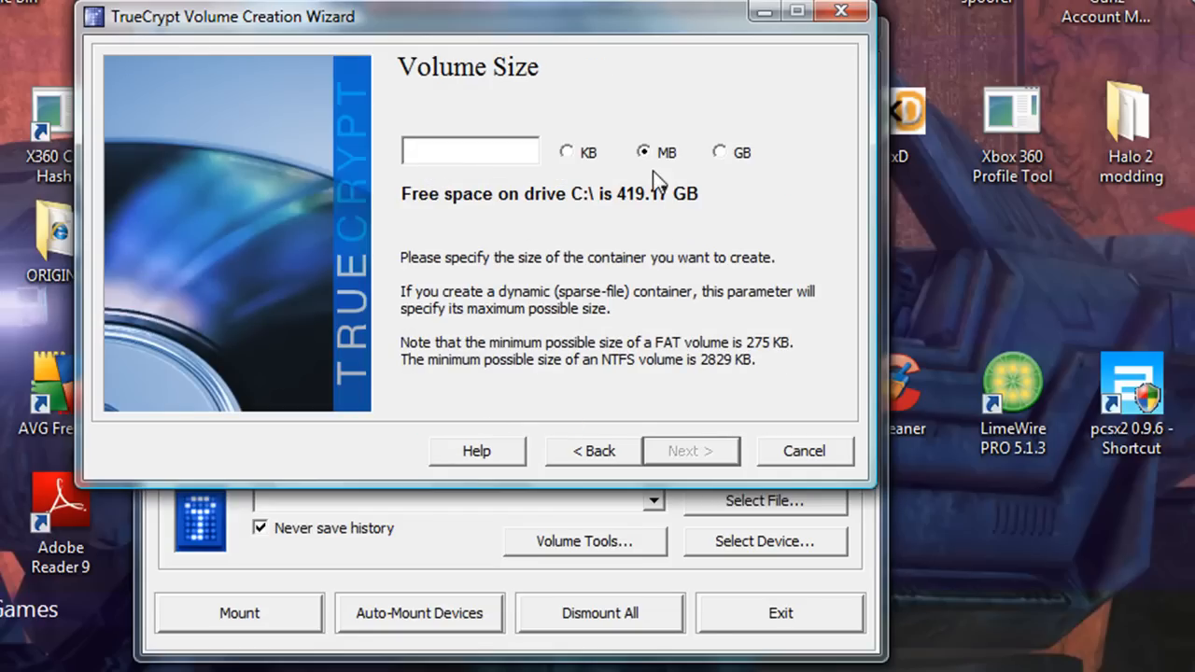
- Set the container size to 15 MB
click(498, 151)
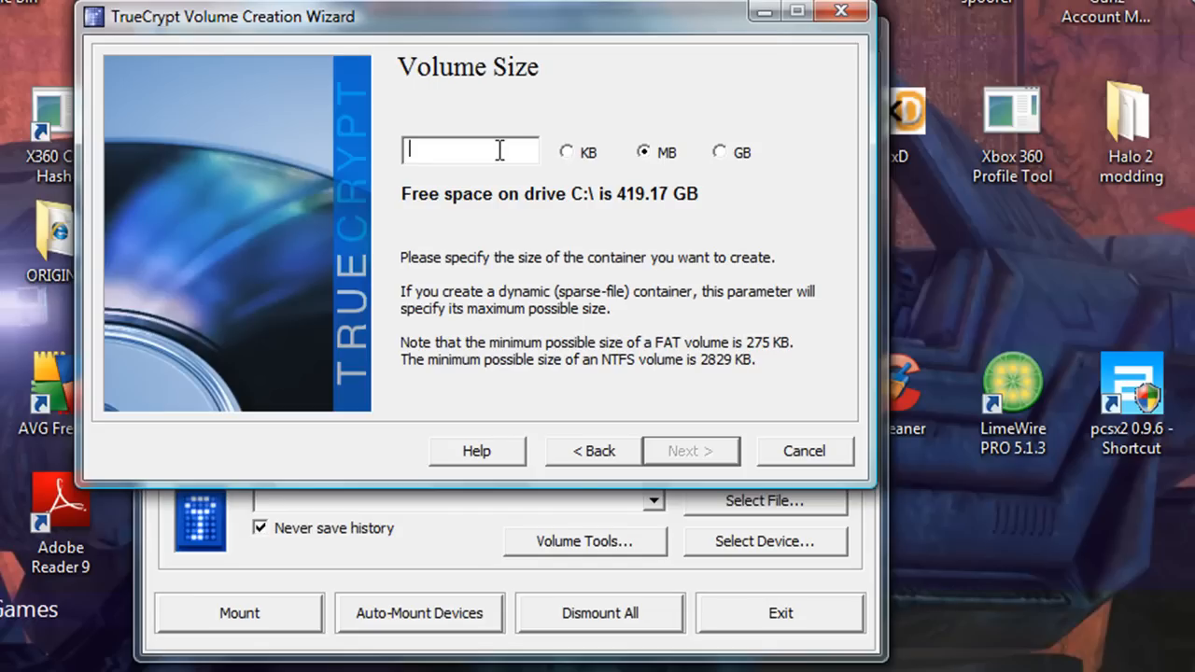
text(15)
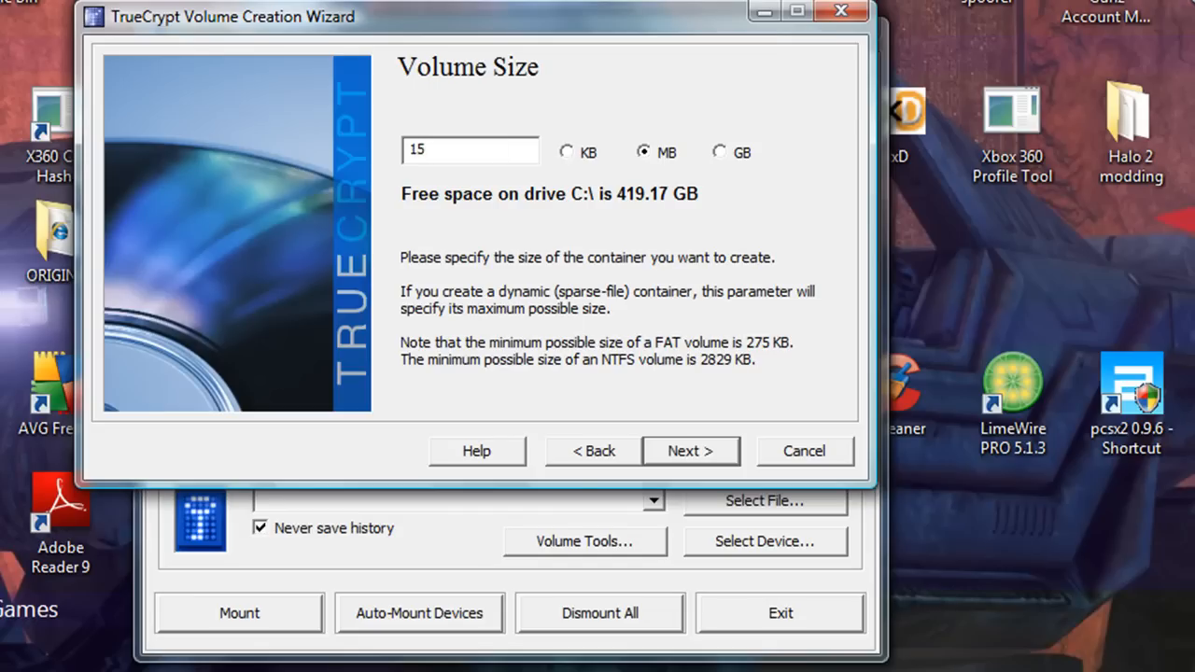
click(691, 451)
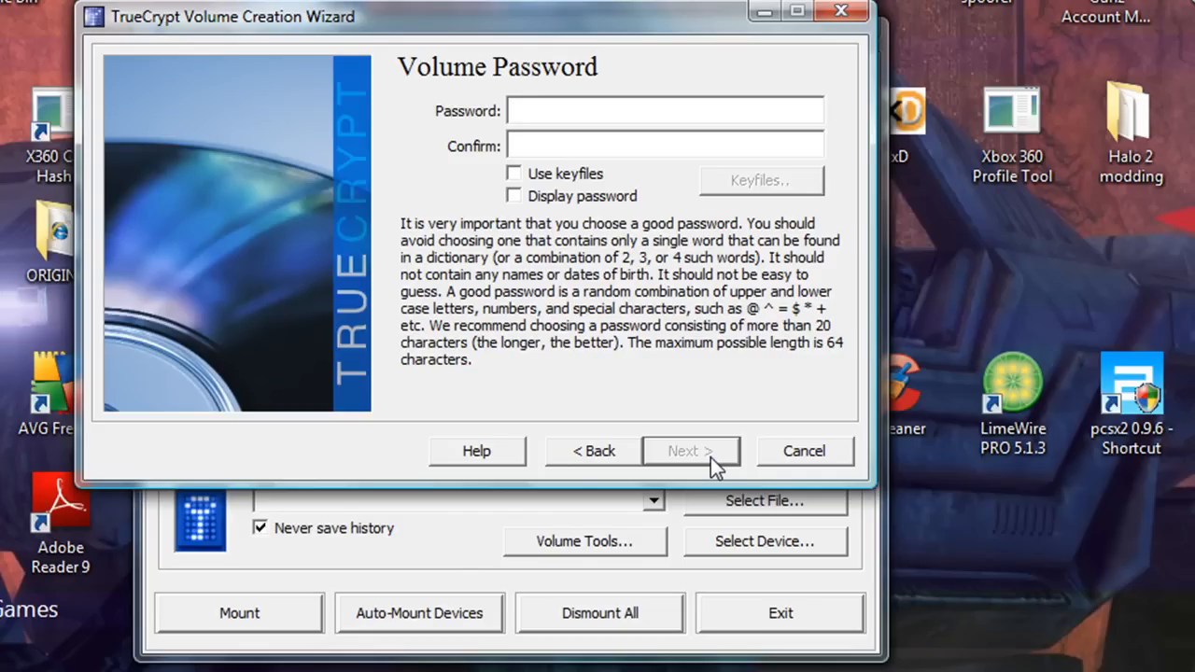
click(665, 110)
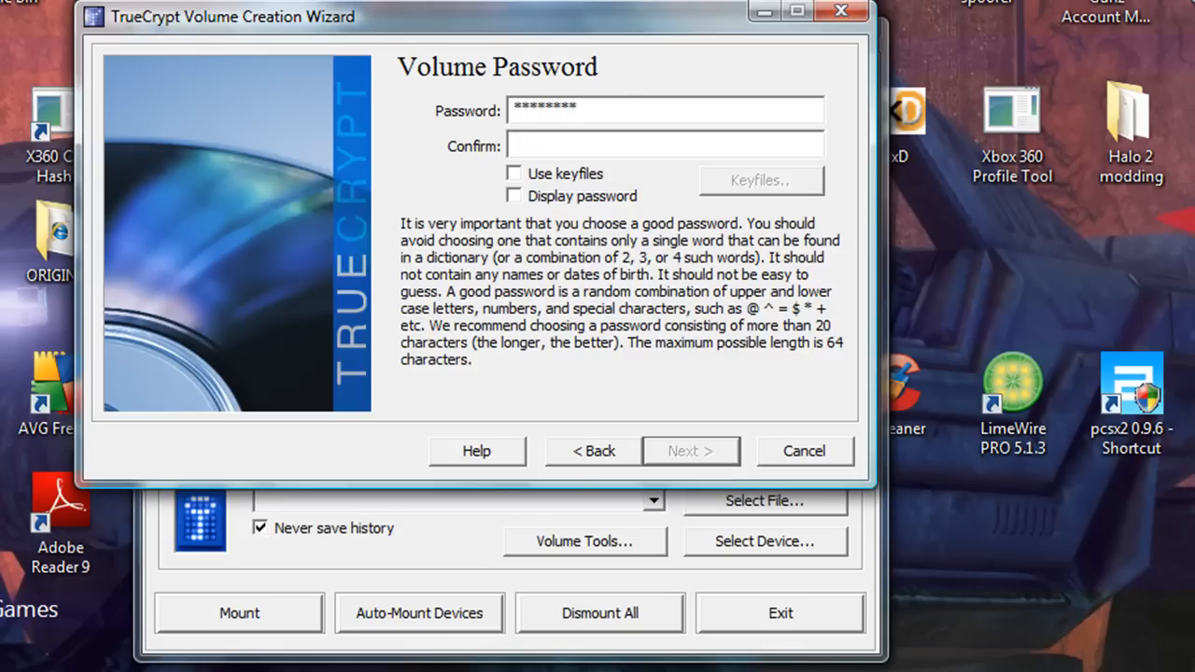
text(********)
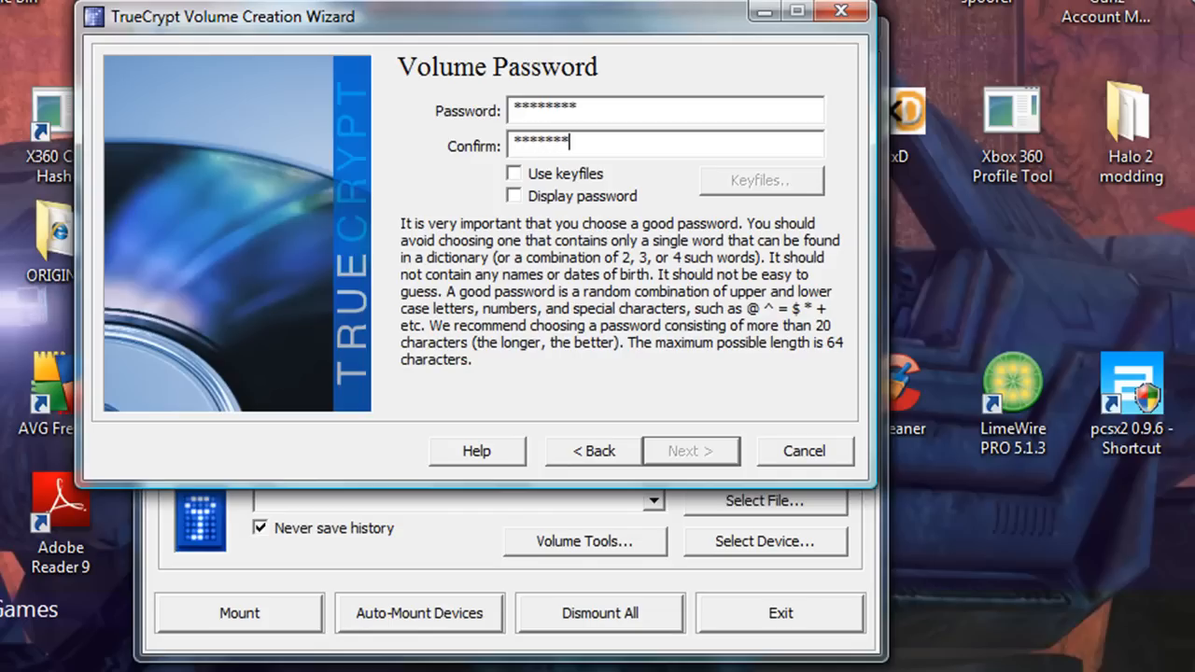
text(*)
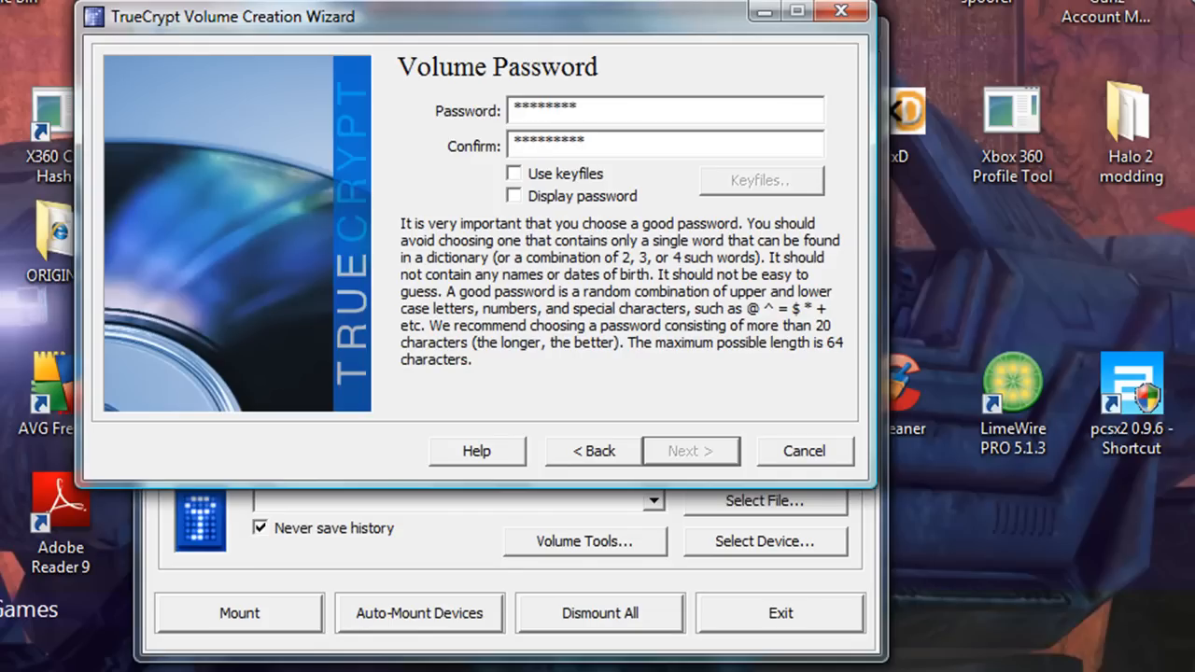
click(514, 195)
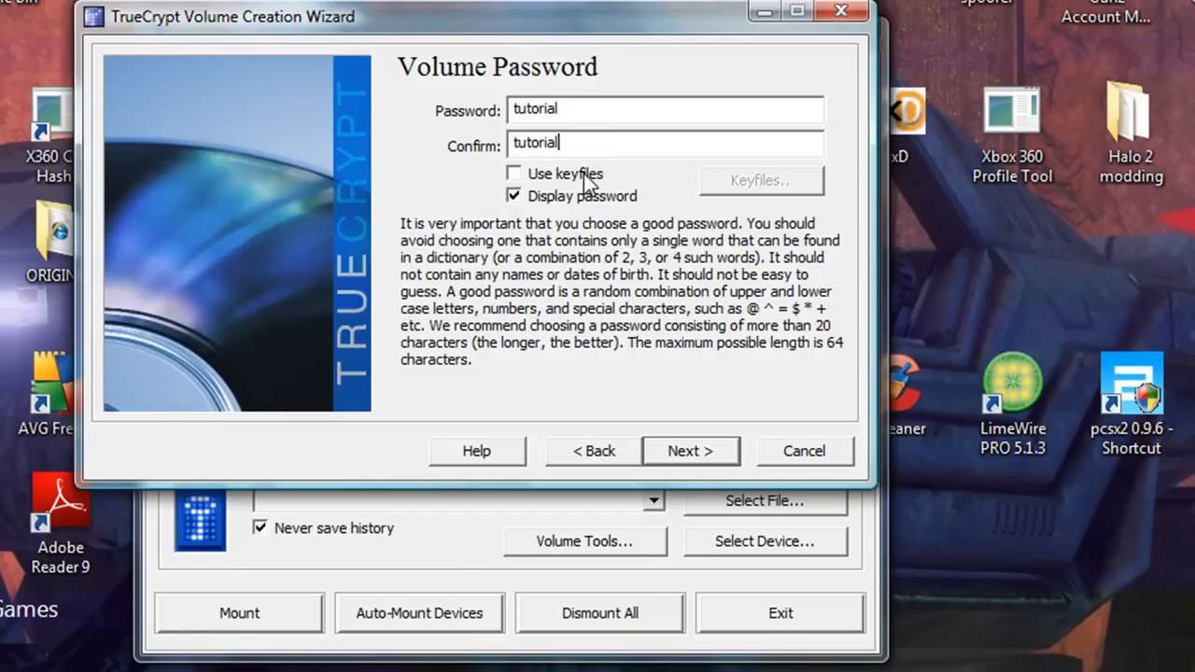
click(514, 173)
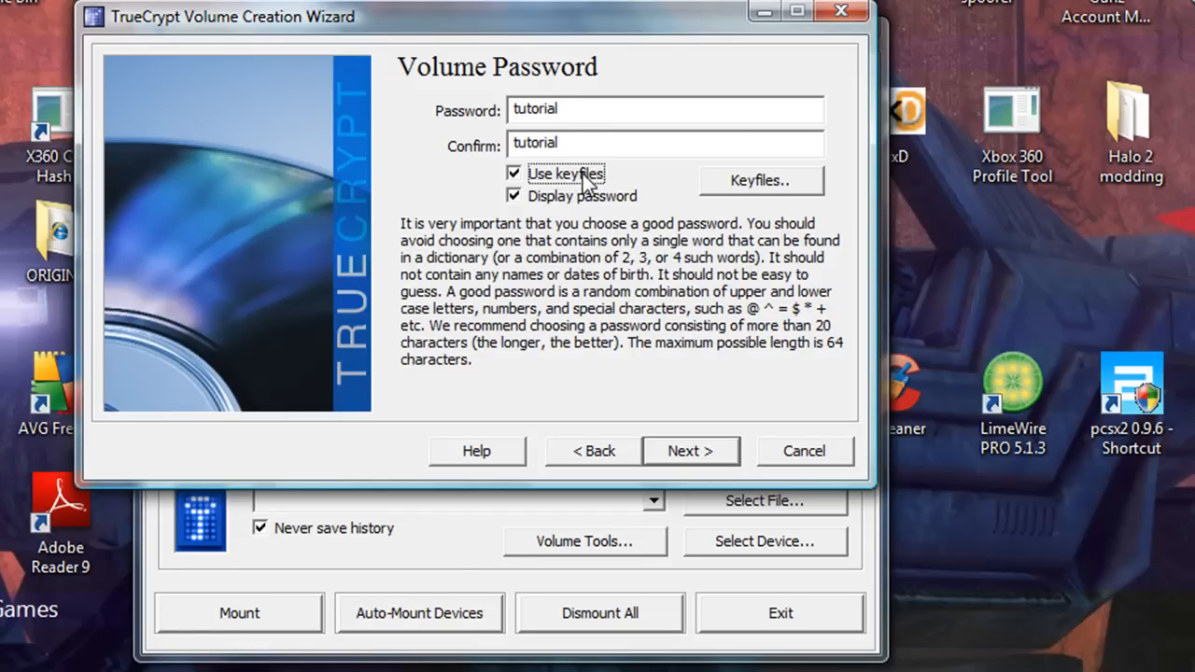
click(761, 180)
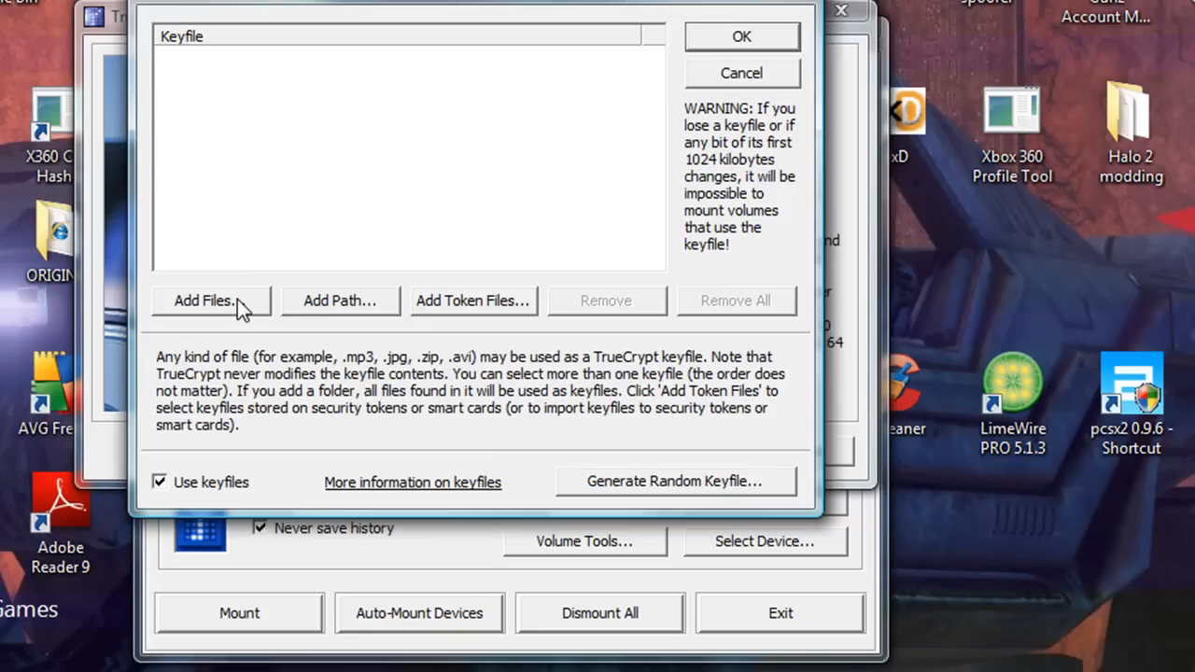
- Add 87307458.jpg from the Pictures folder as the volume's keyfile
click(210, 299)
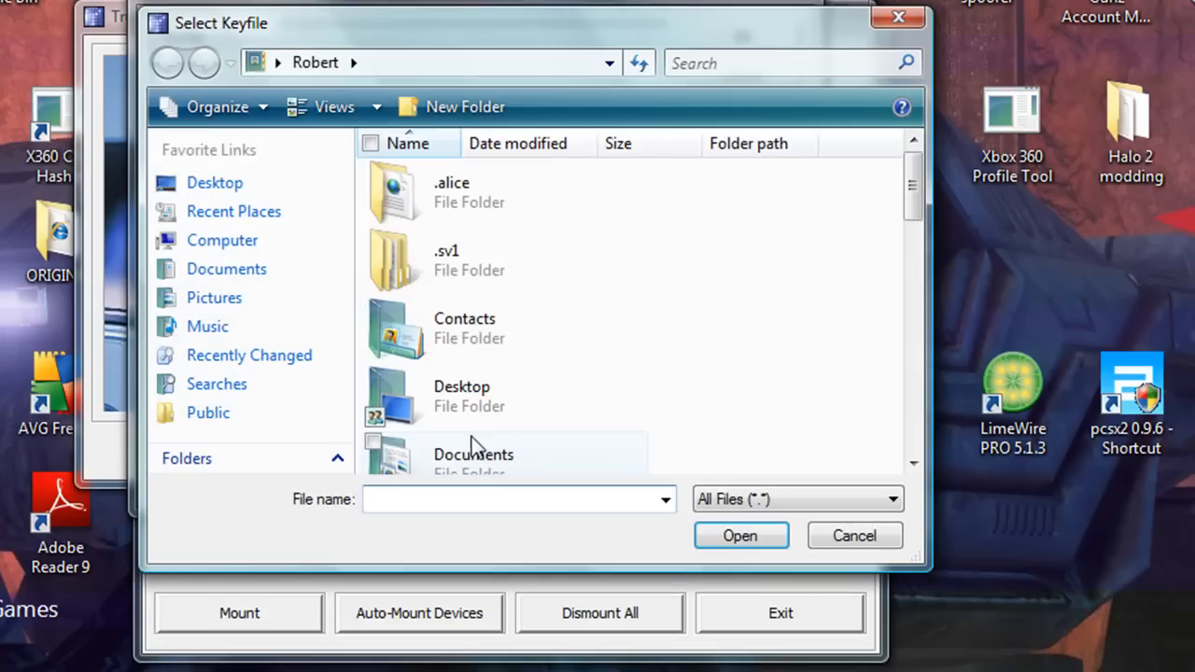
scroll(down, 3)
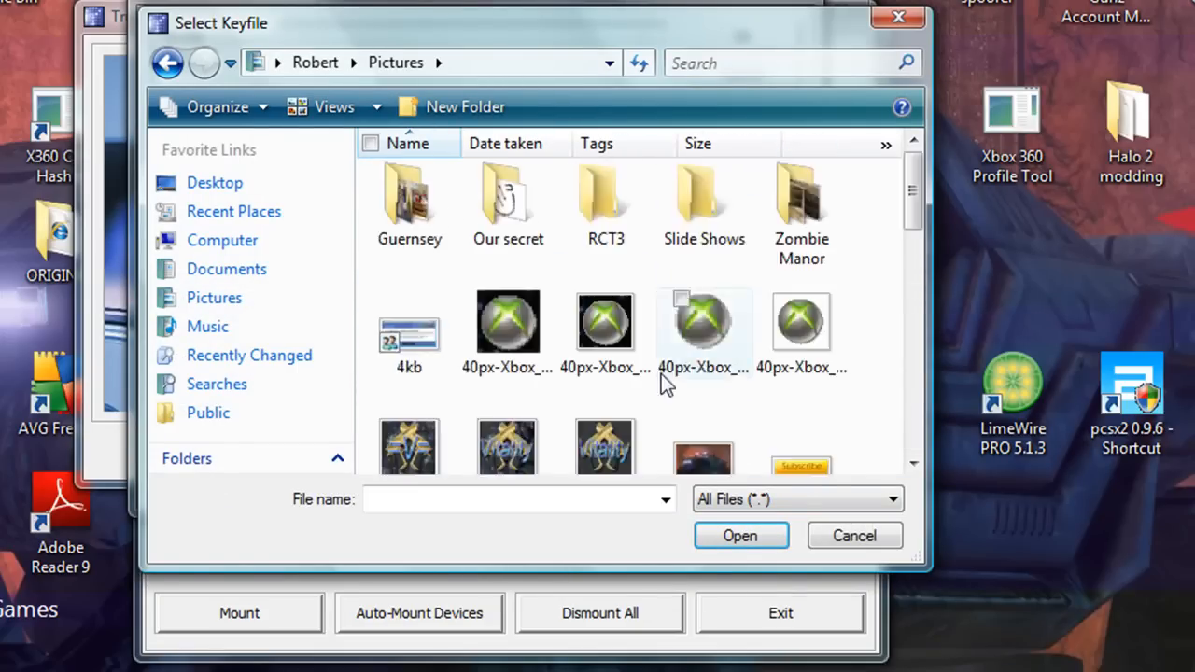
scroll(down, 3)
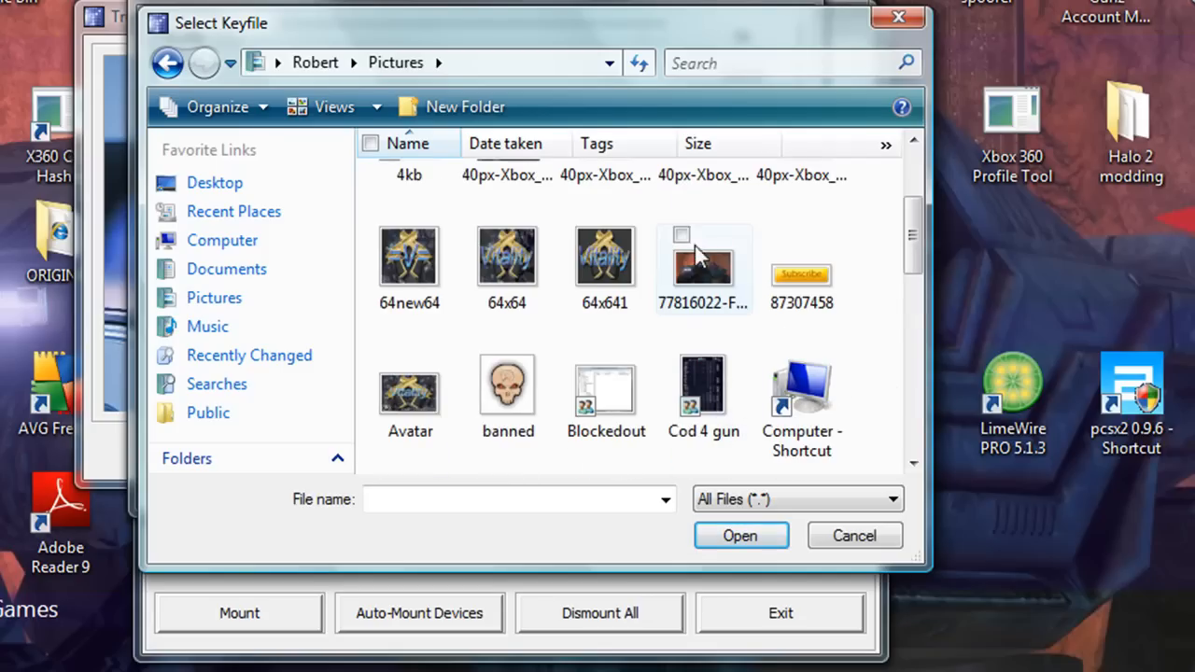
mouse_move(803, 279)
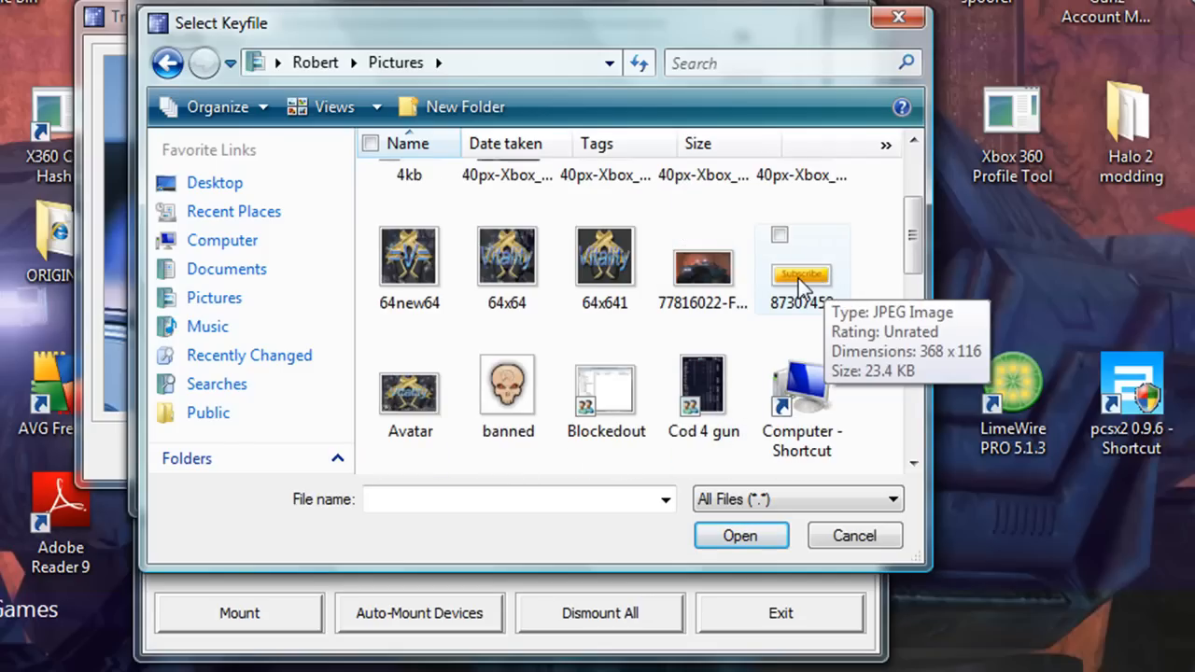
click(740, 535)
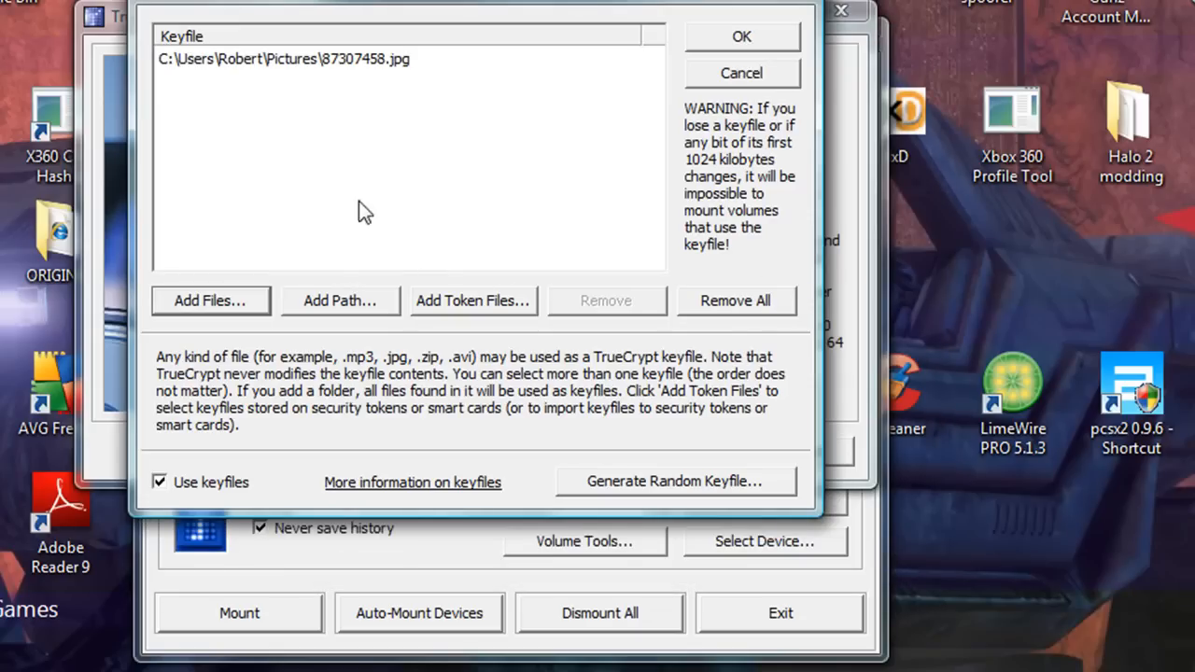
mouse_move(751, 39)
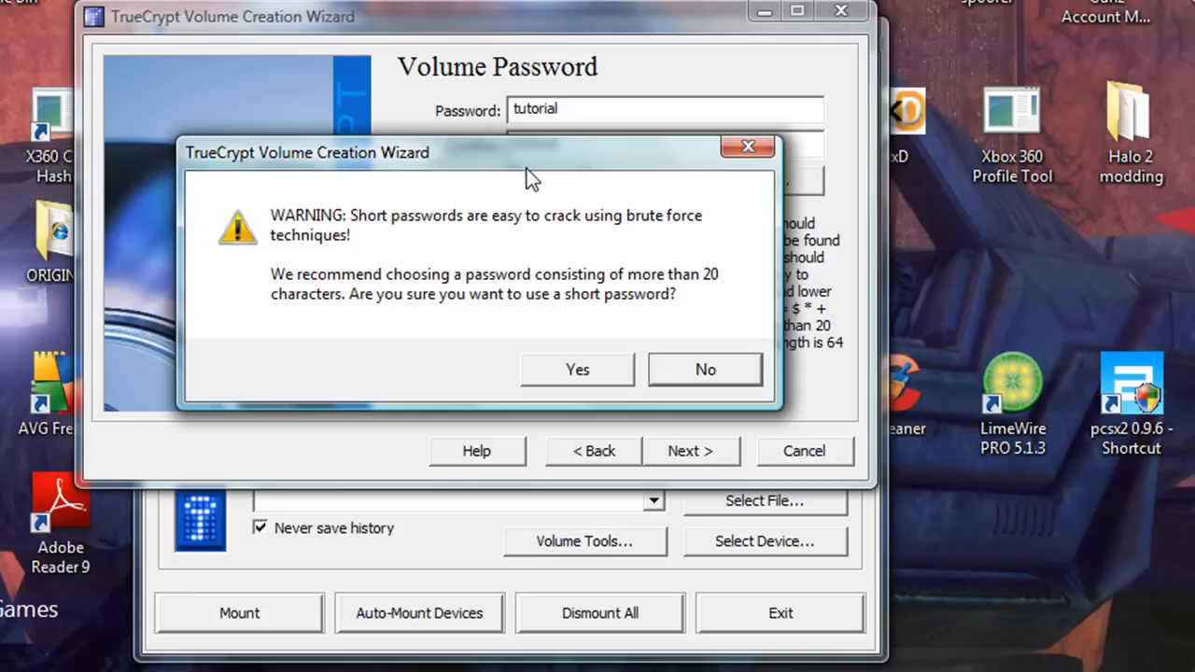
mouse_move(616, 394)
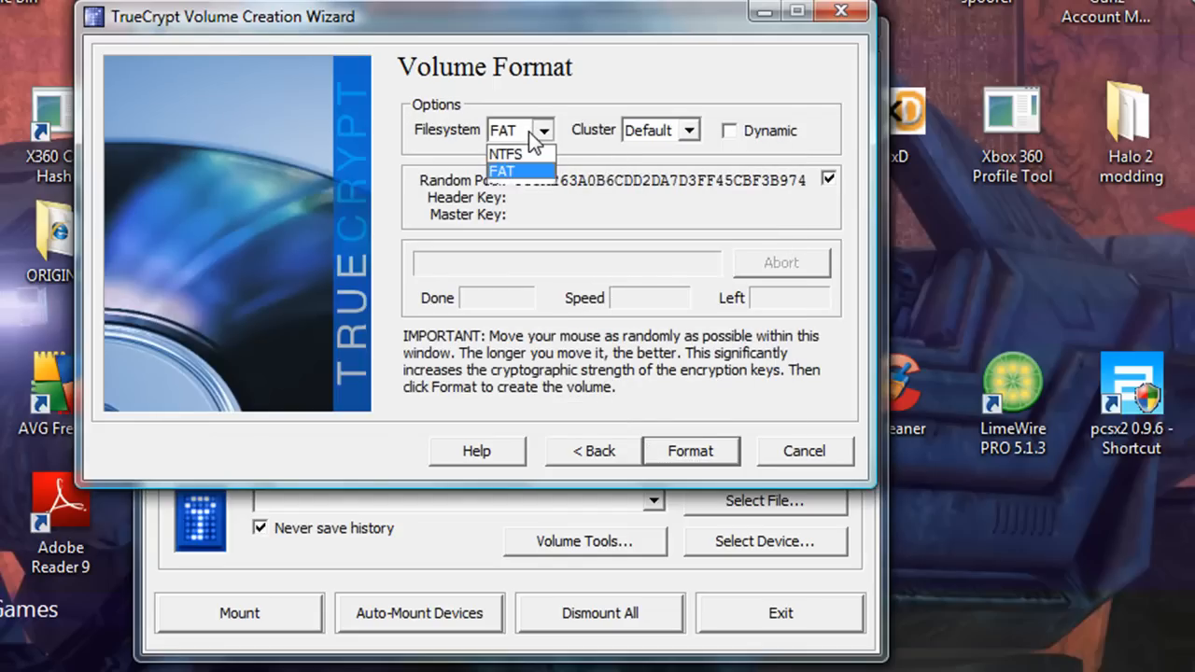
- Format the TUTORIAL volume with FAT, acknowledge success, and exit the wizard
click(502, 170)
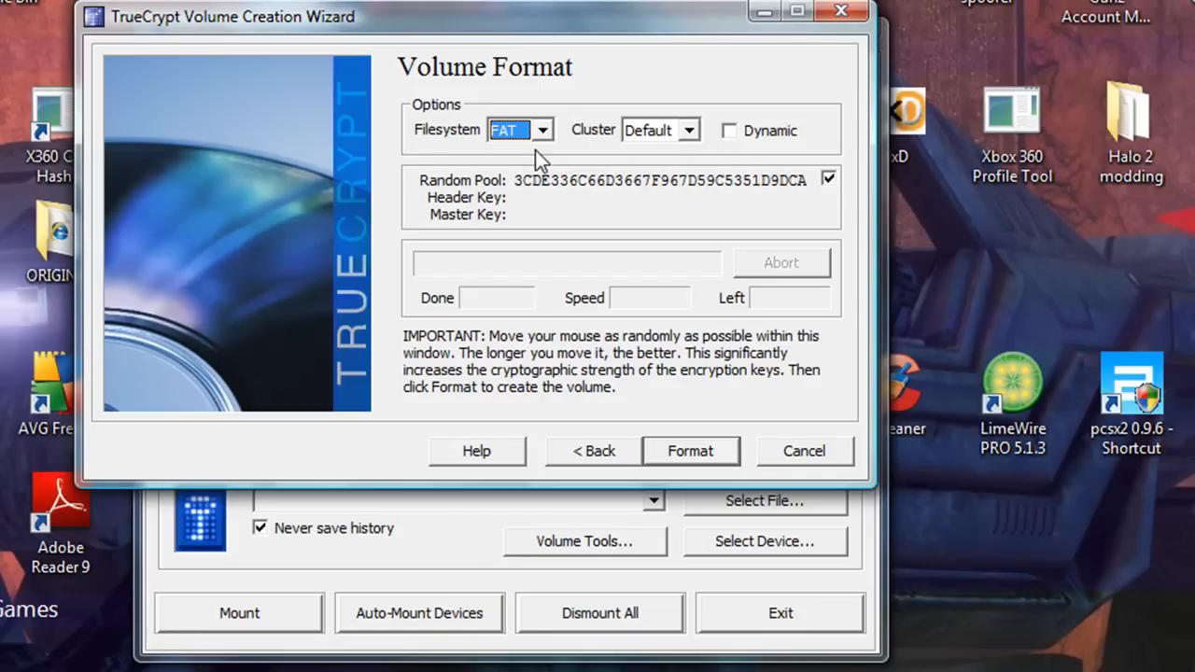
mouse_move(622, 191)
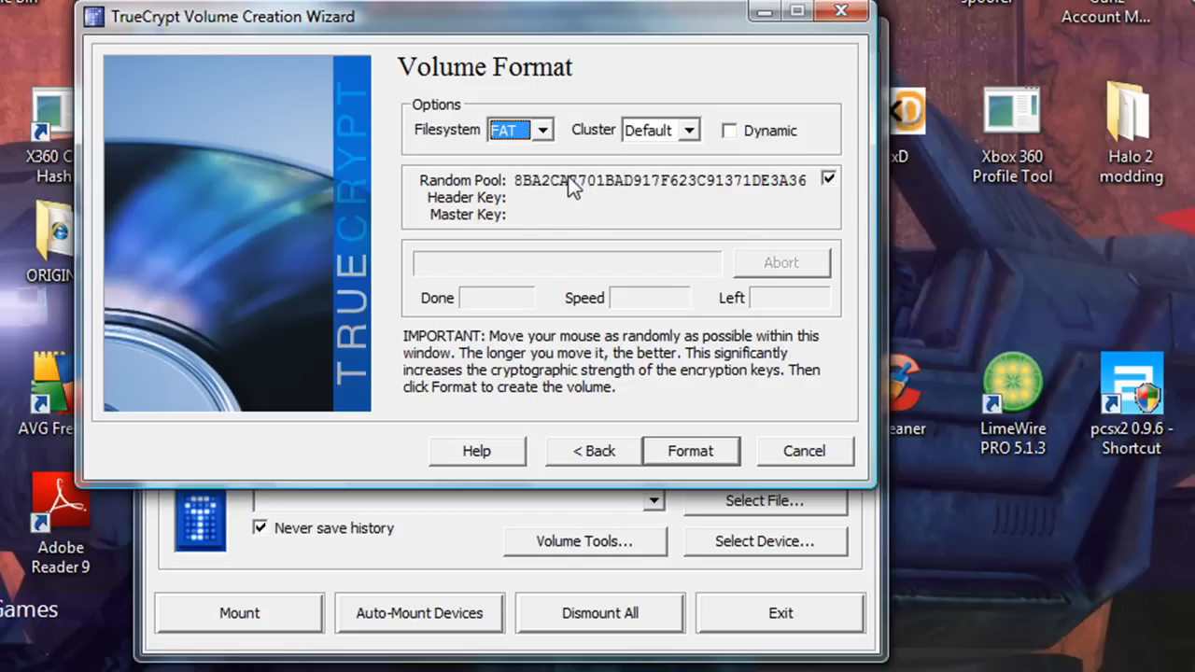
mouse_move(655, 296)
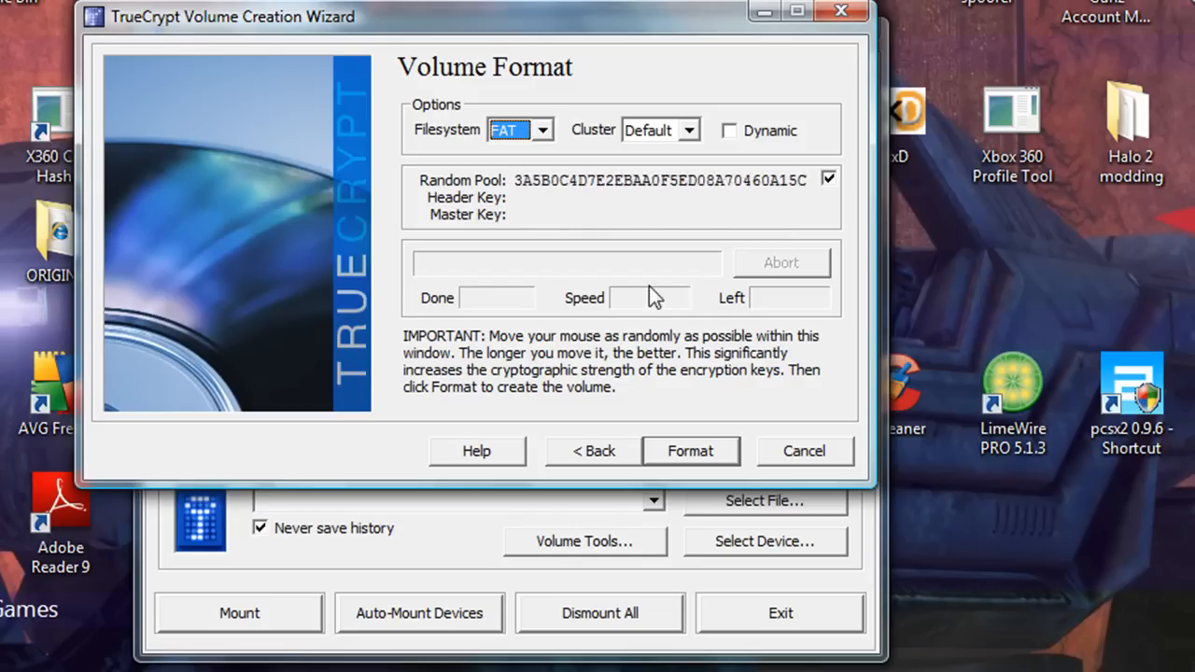
mouse_move(644, 317)
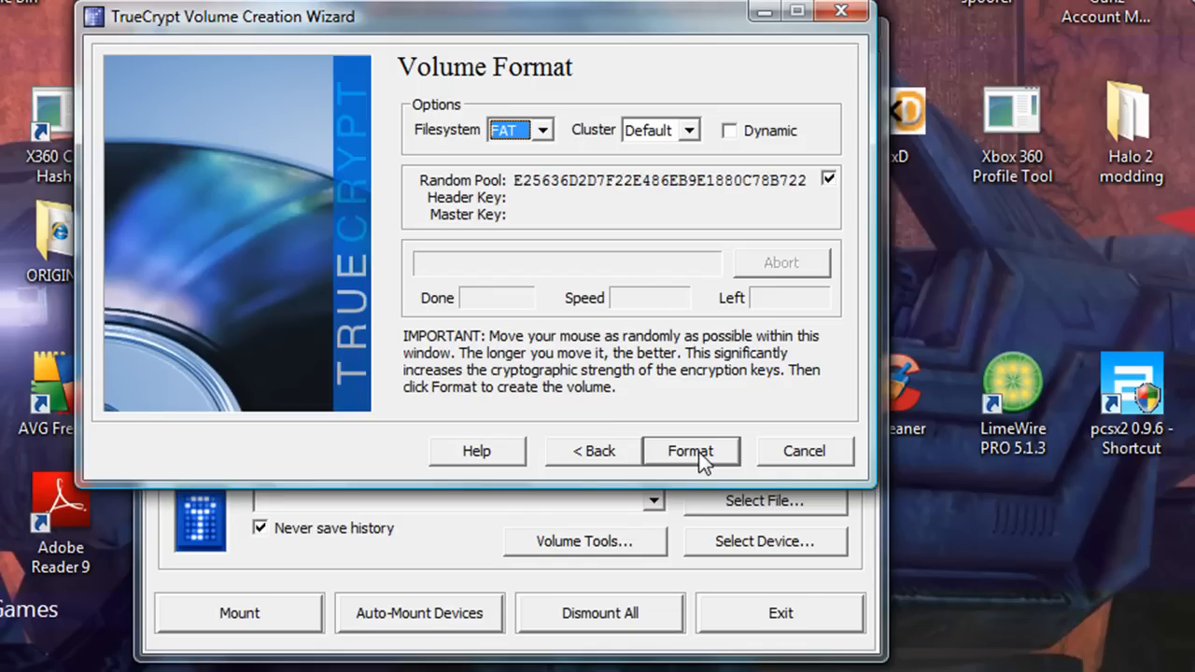
click(691, 451)
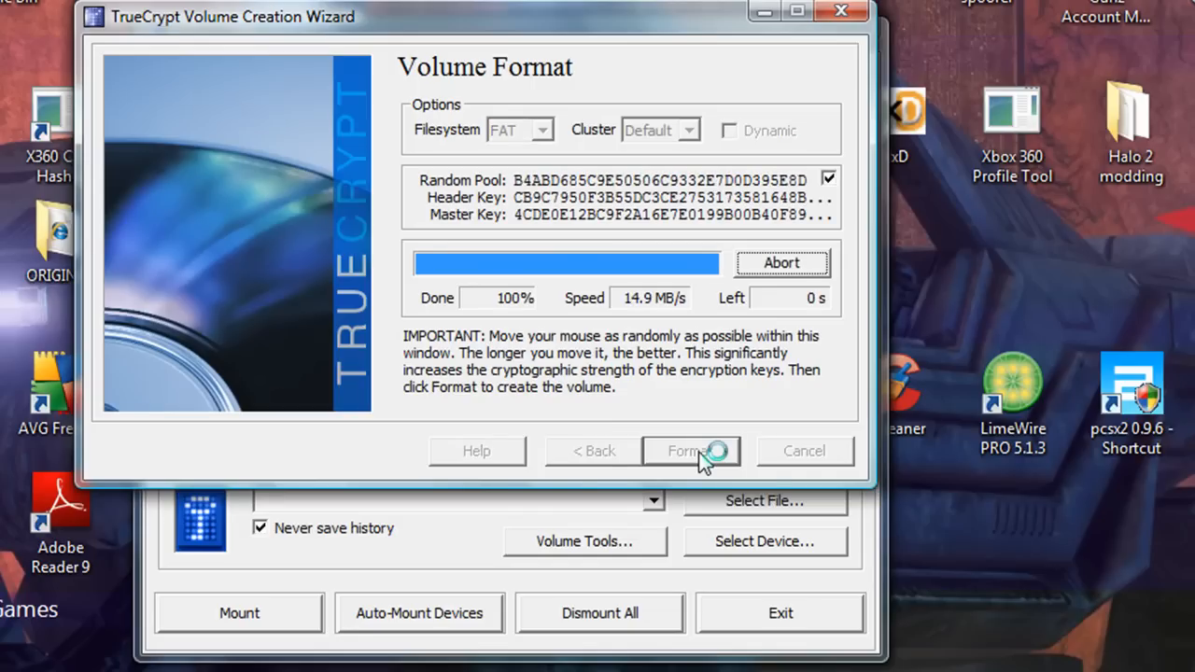
click(690, 451)
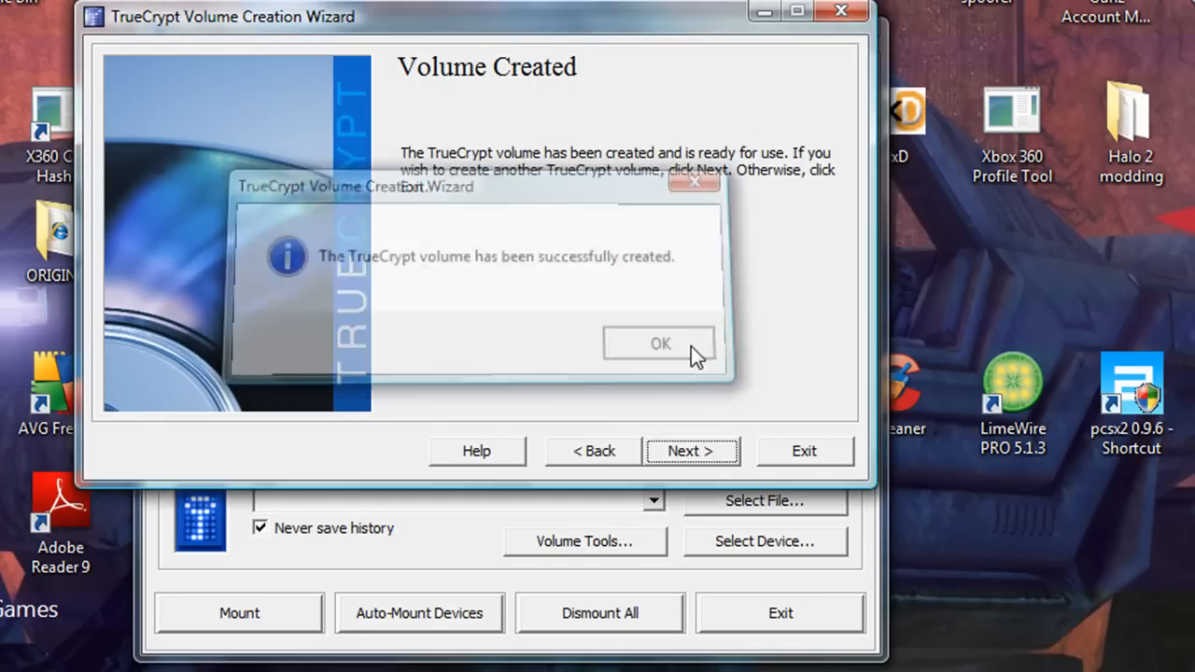
click(659, 343)
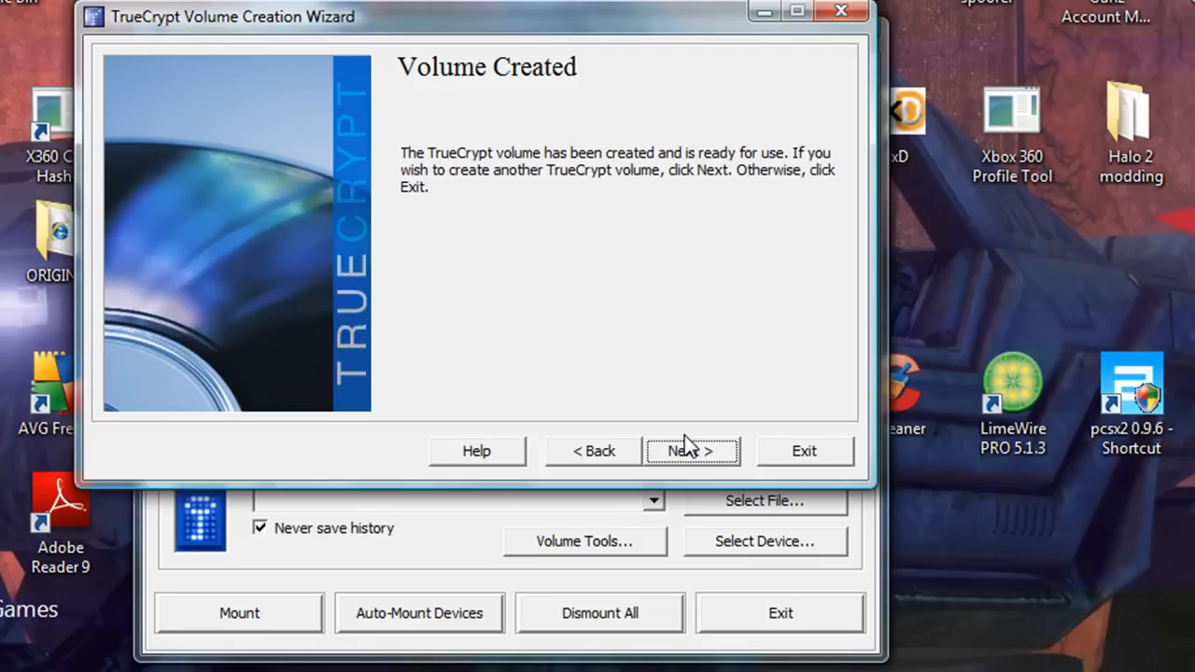
mouse_move(787, 459)
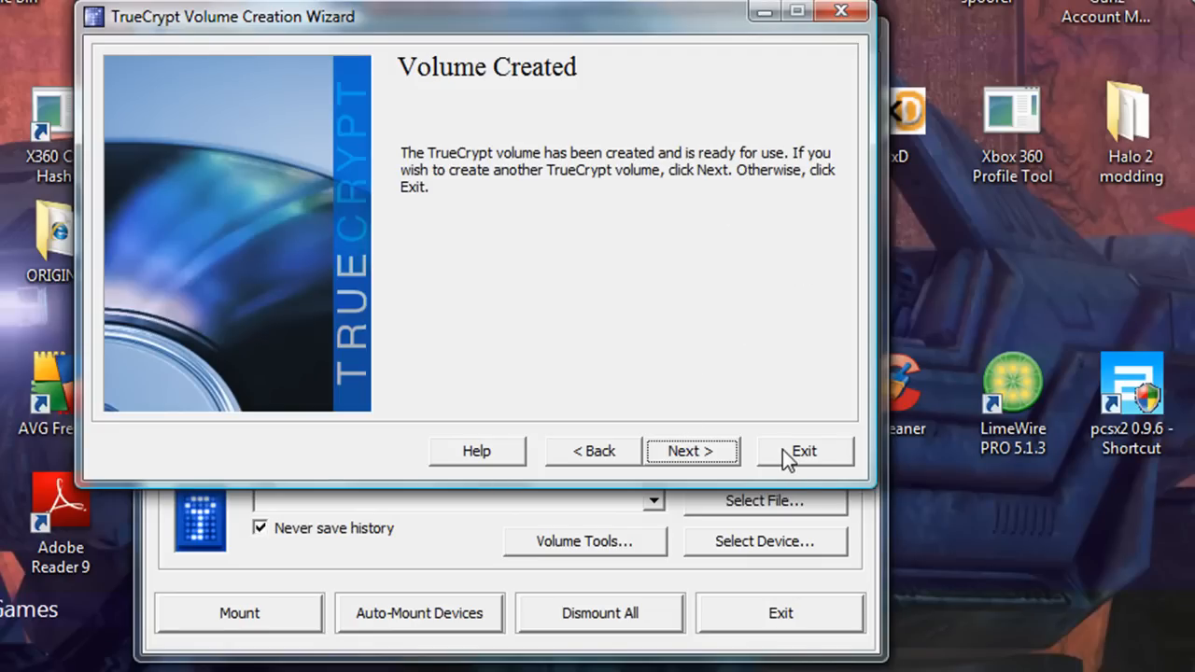
click(804, 449)
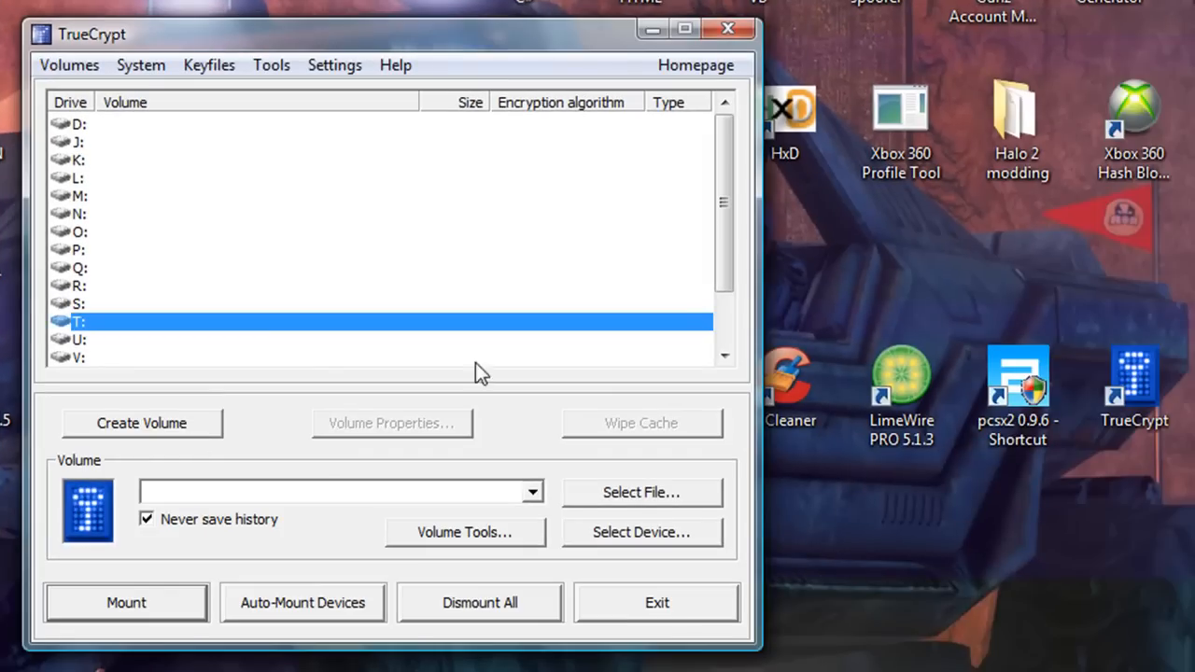
mouse_move(157, 481)
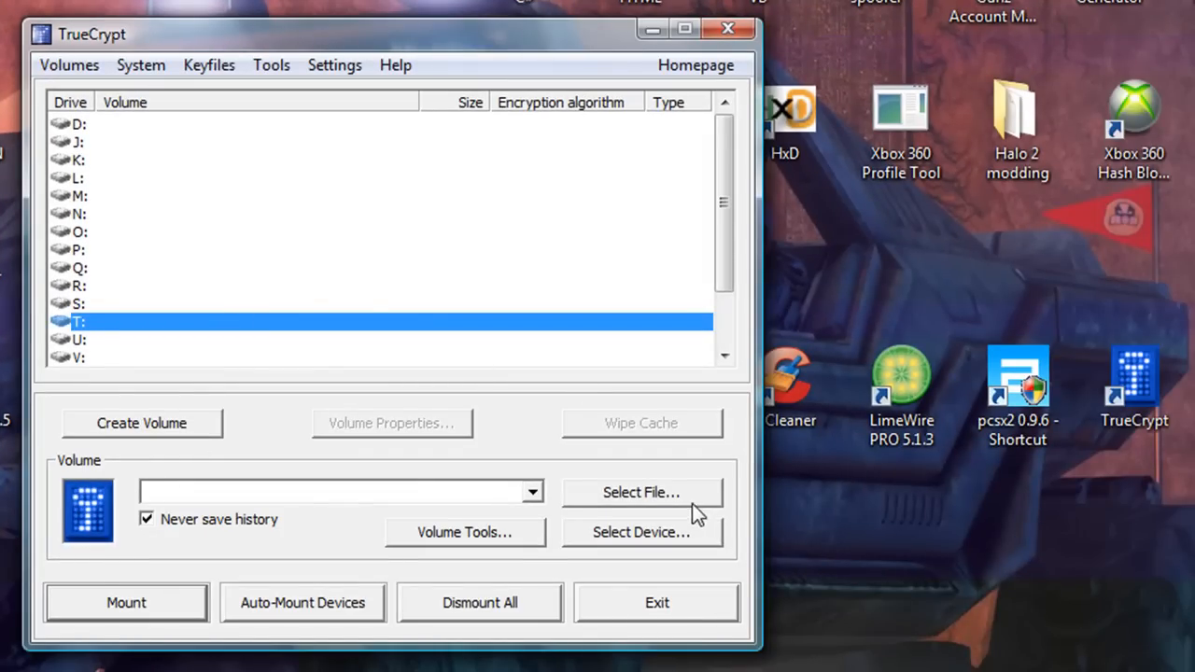
- Select the TUTORIAL container on the Desktop and mount it on drive T:
click(641, 492)
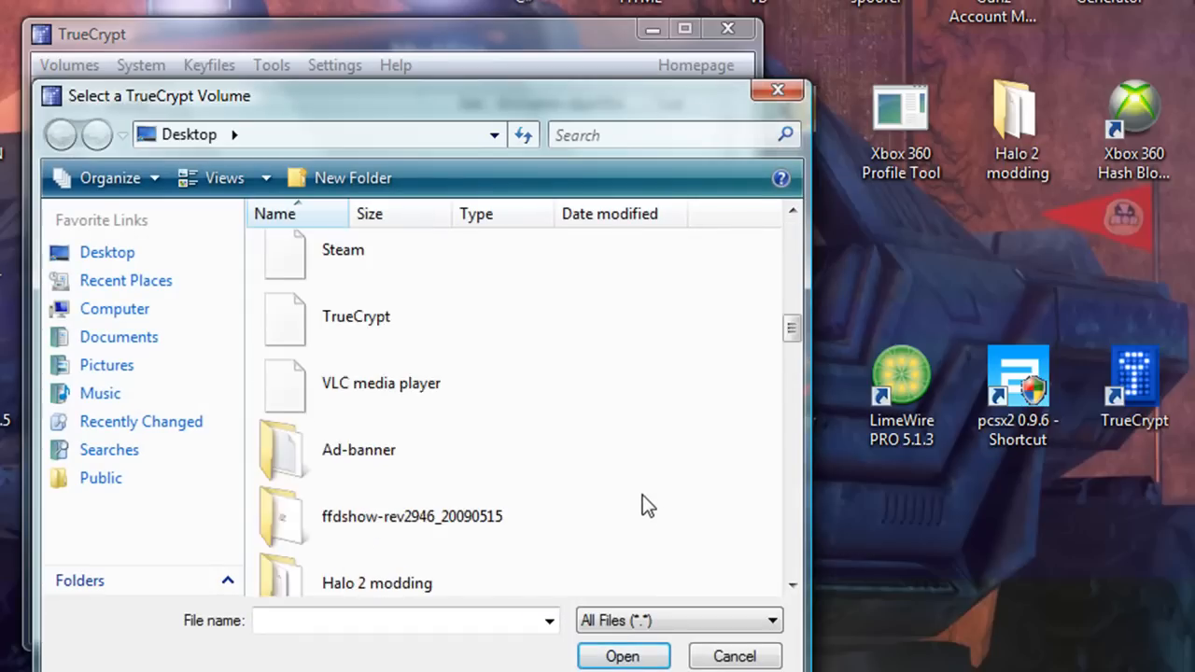
scroll(down, 3)
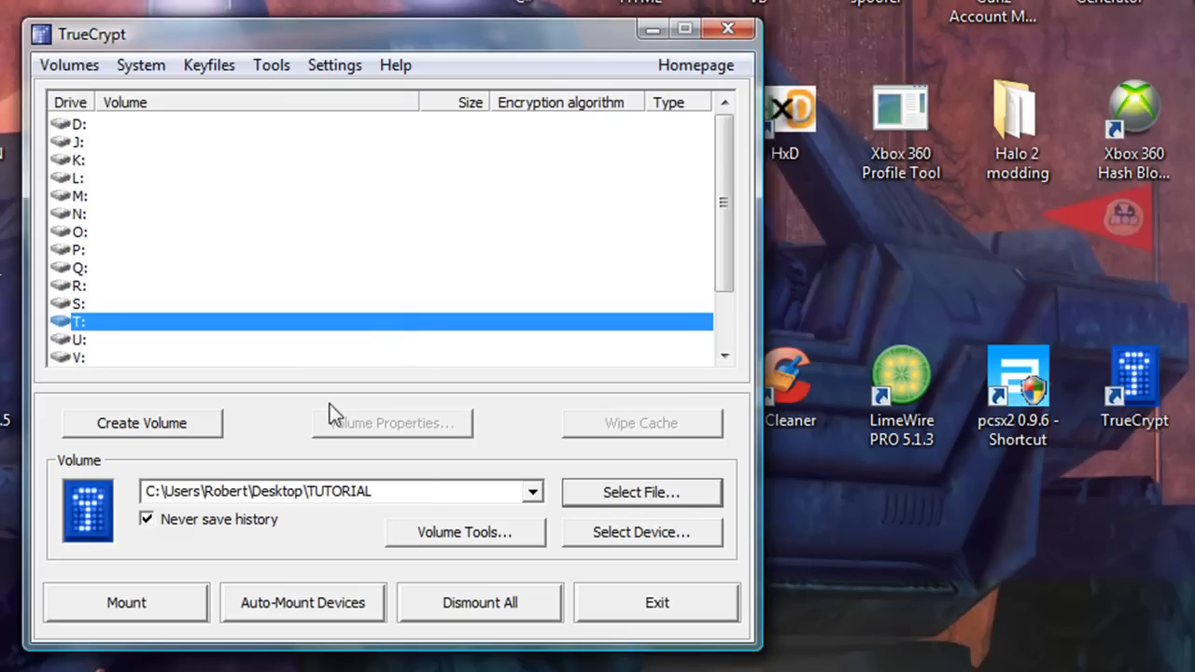
click(126, 602)
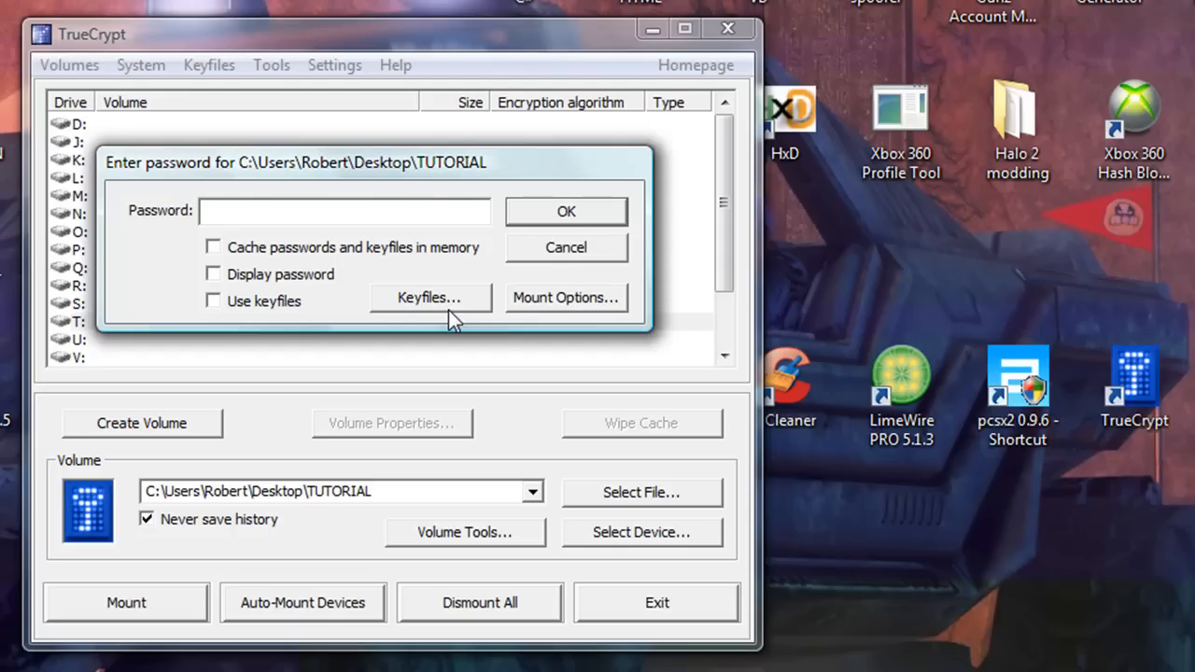
mouse_move(304, 266)
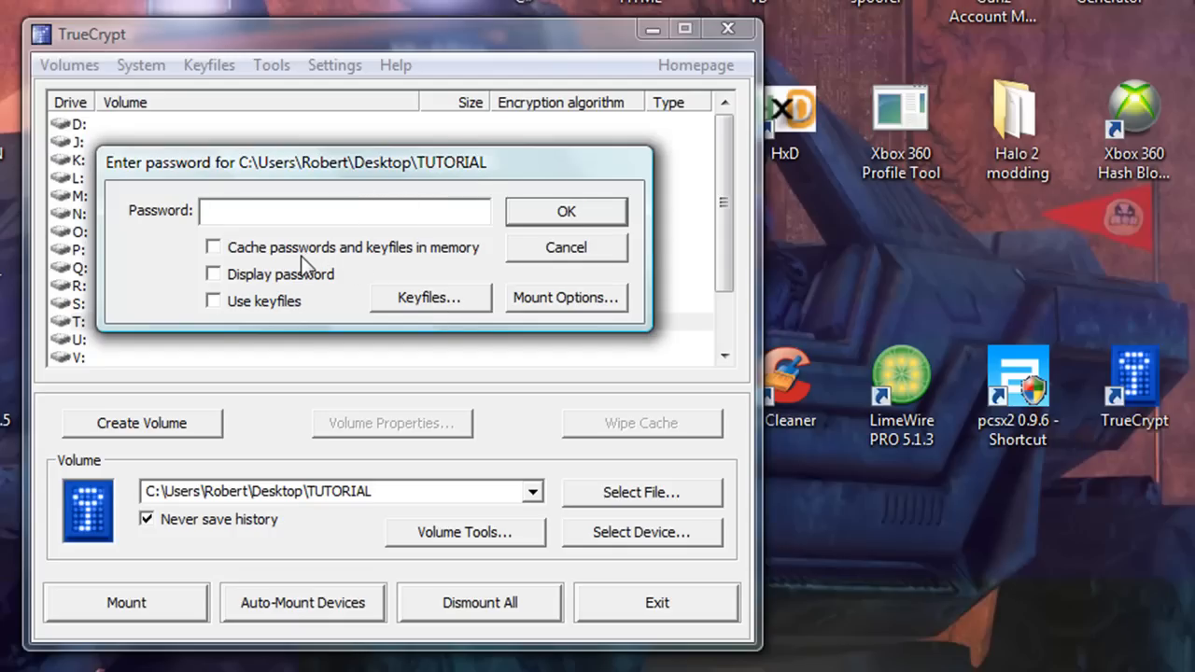
mouse_move(247, 291)
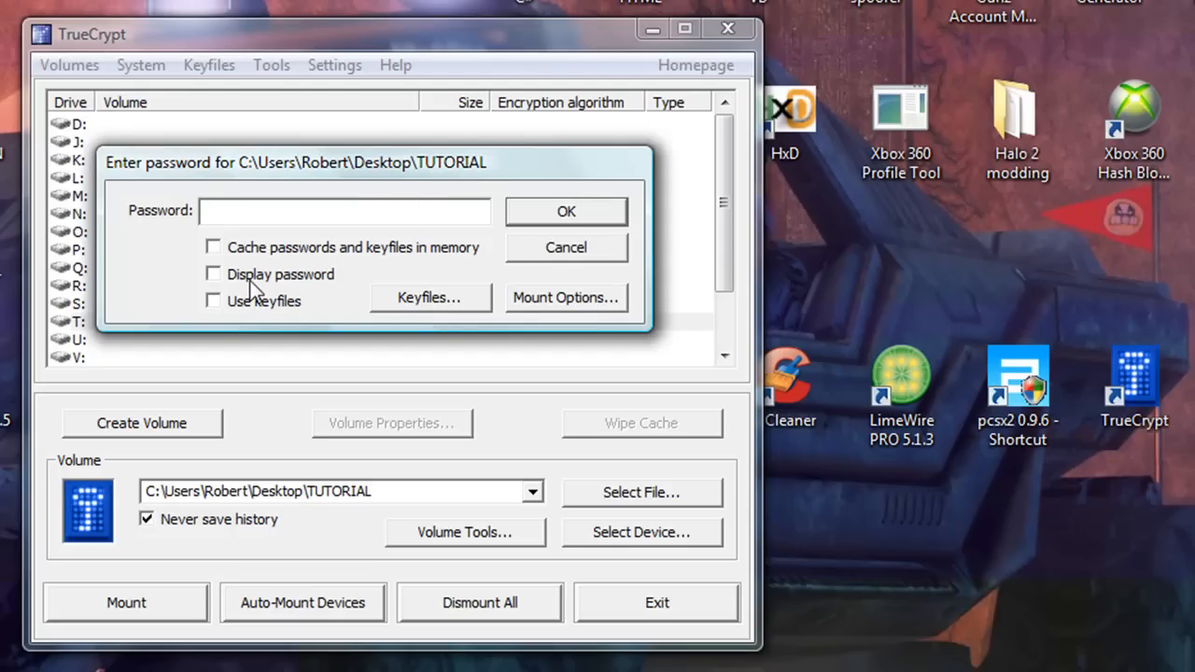
click(213, 274)
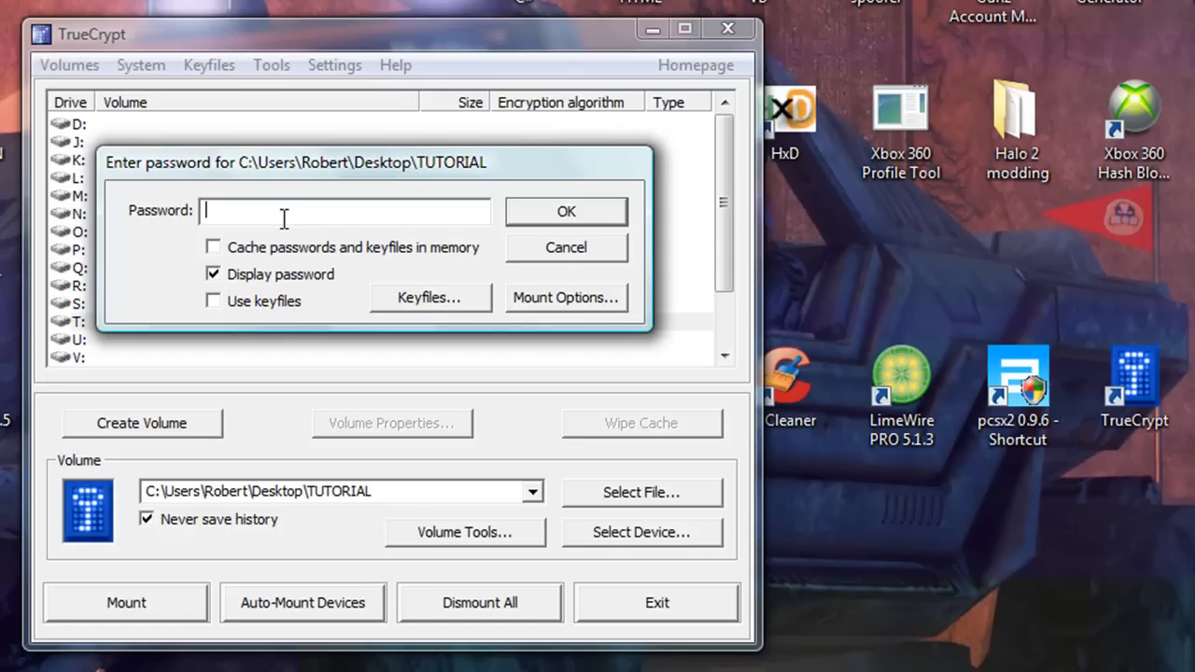
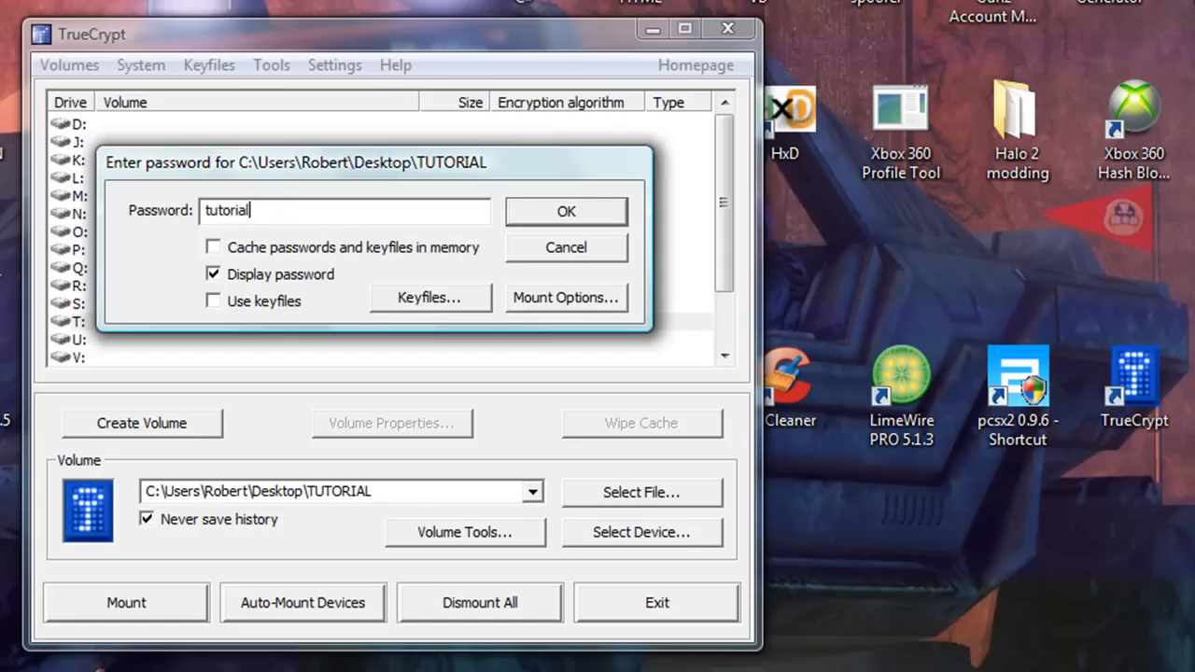
mouse_move(716, 217)
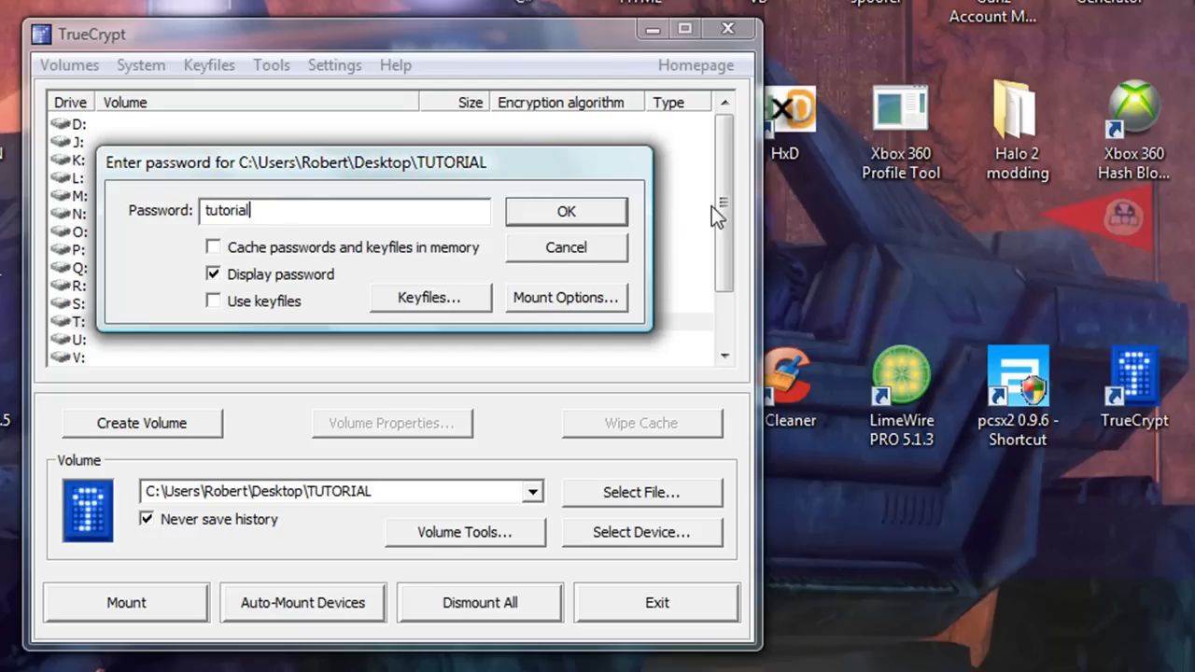
click(565, 211)
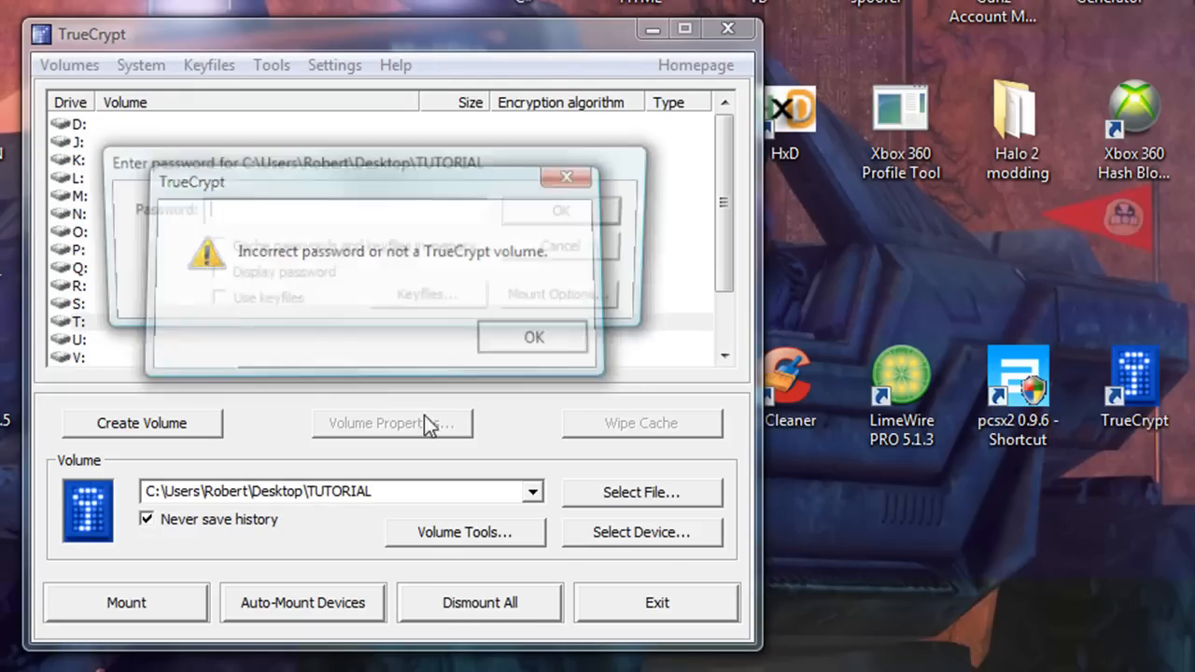
click(532, 337)
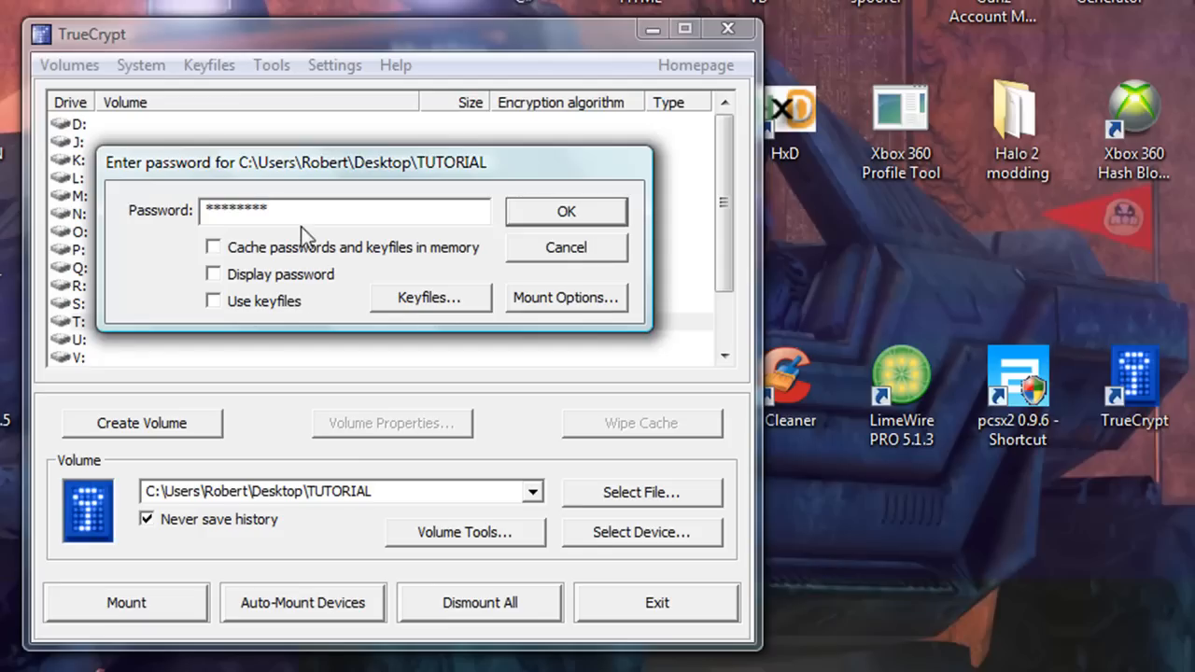
- Enable keyfiles, display the password, and open the keyfile list
click(213, 300)
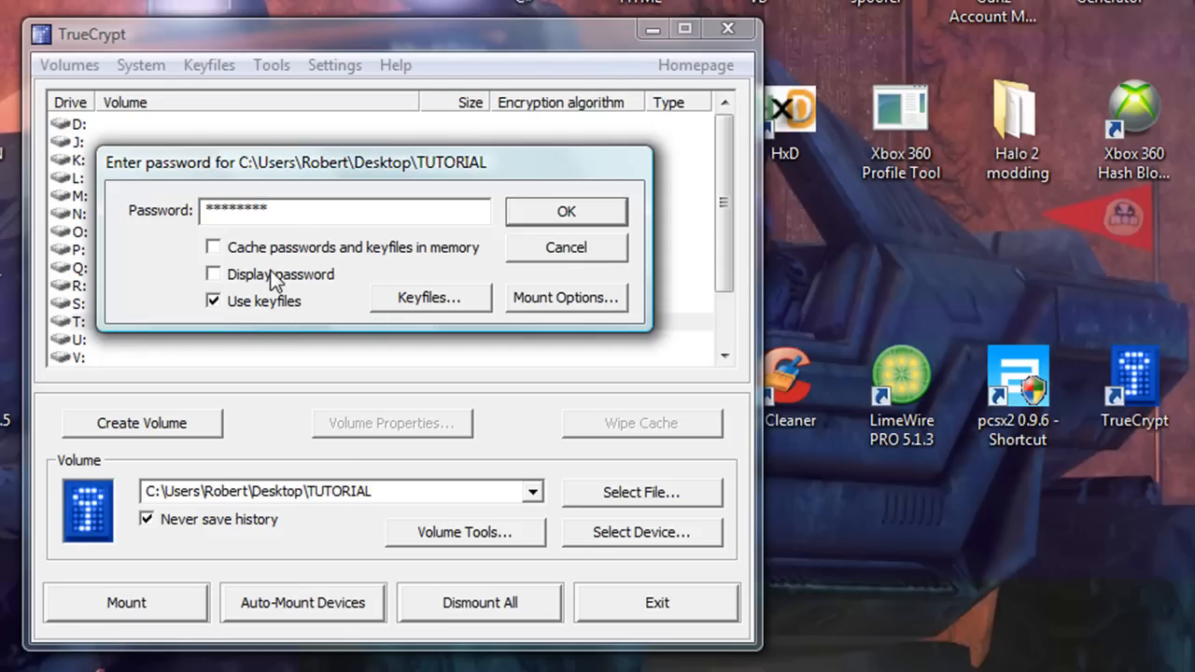
click(213, 273)
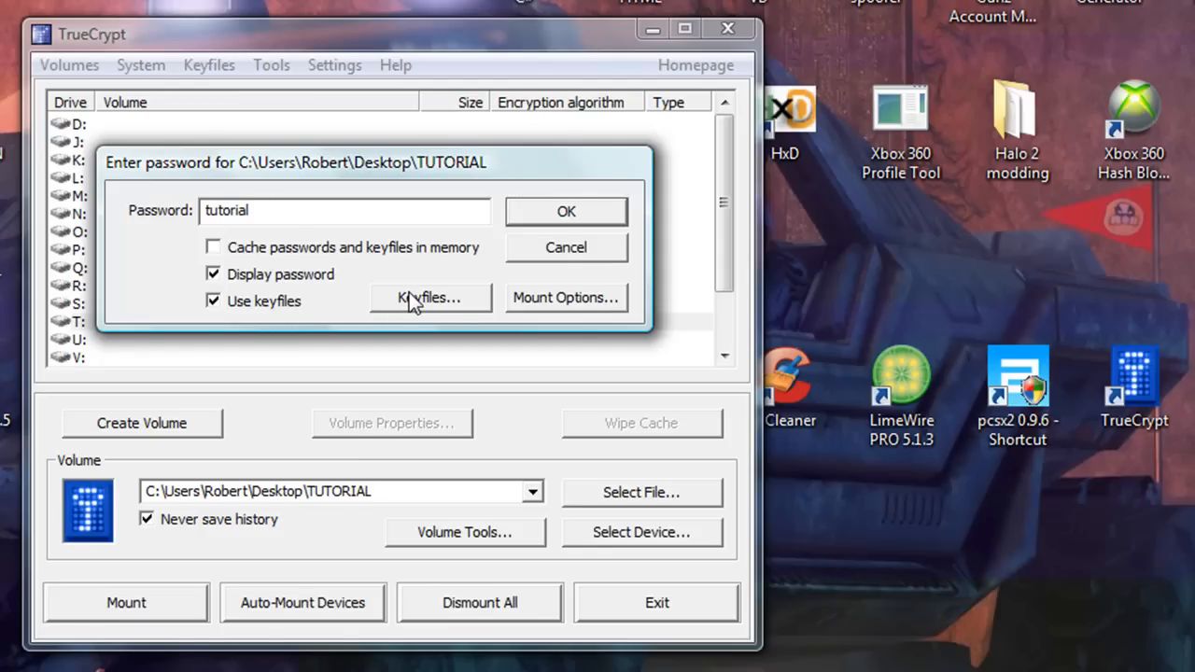
click(430, 297)
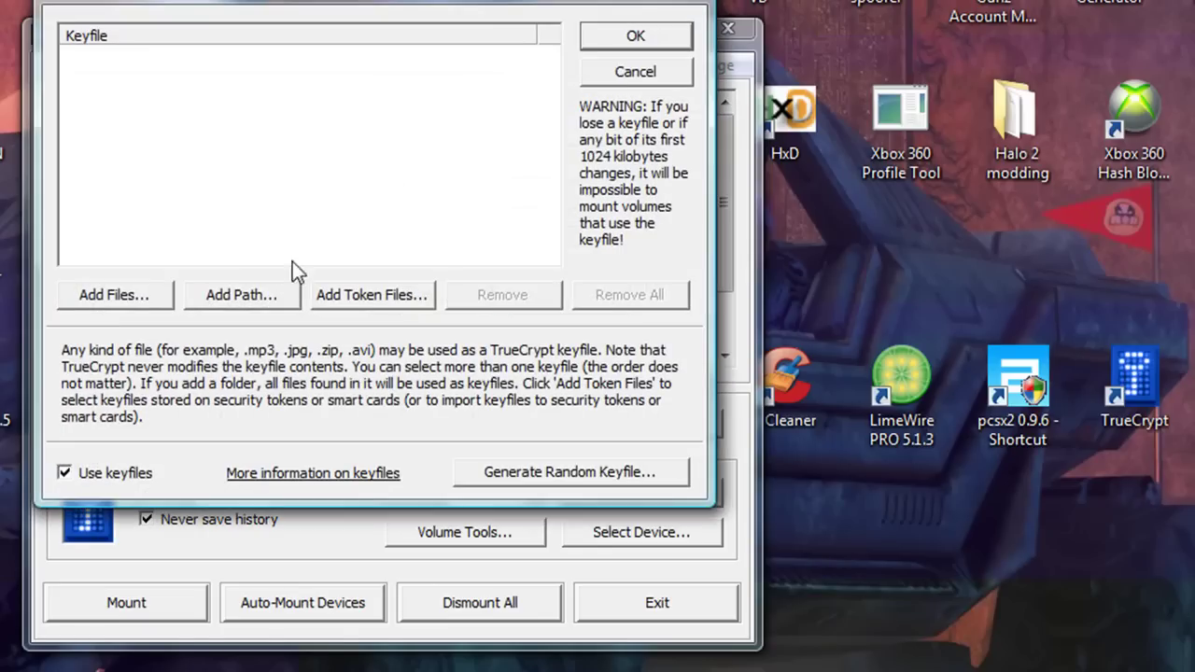
- Add Pictures\87307458.jpg as the keyfile and mount TUTORIAL with the password
click(114, 294)
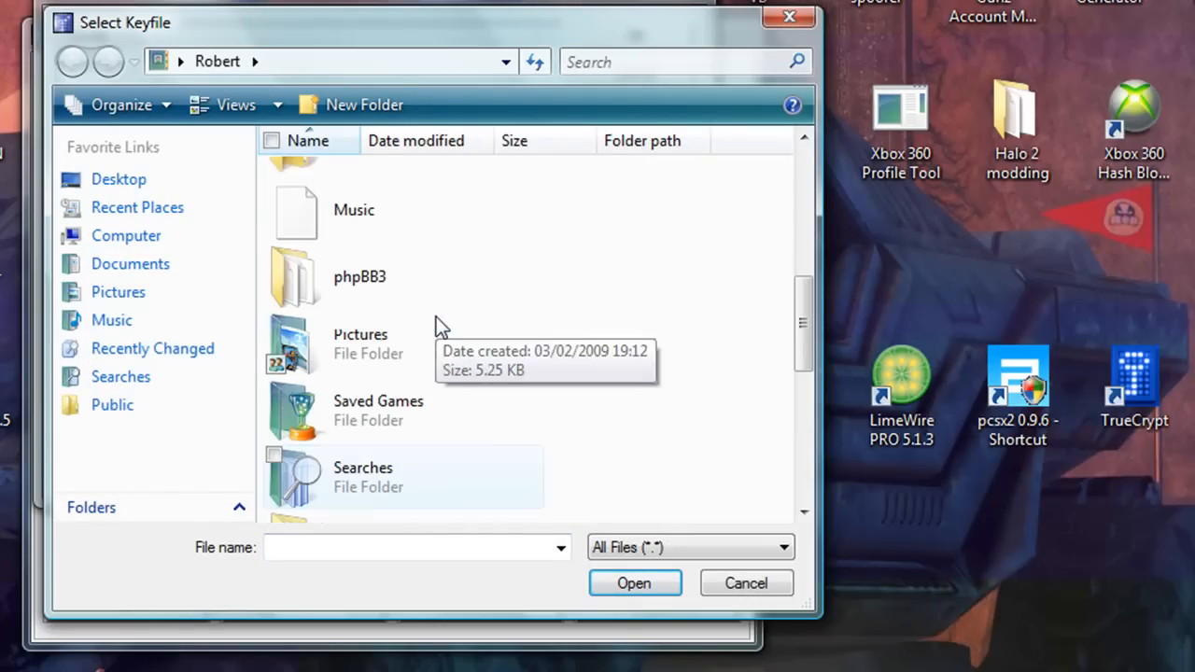
double_click(360, 334)
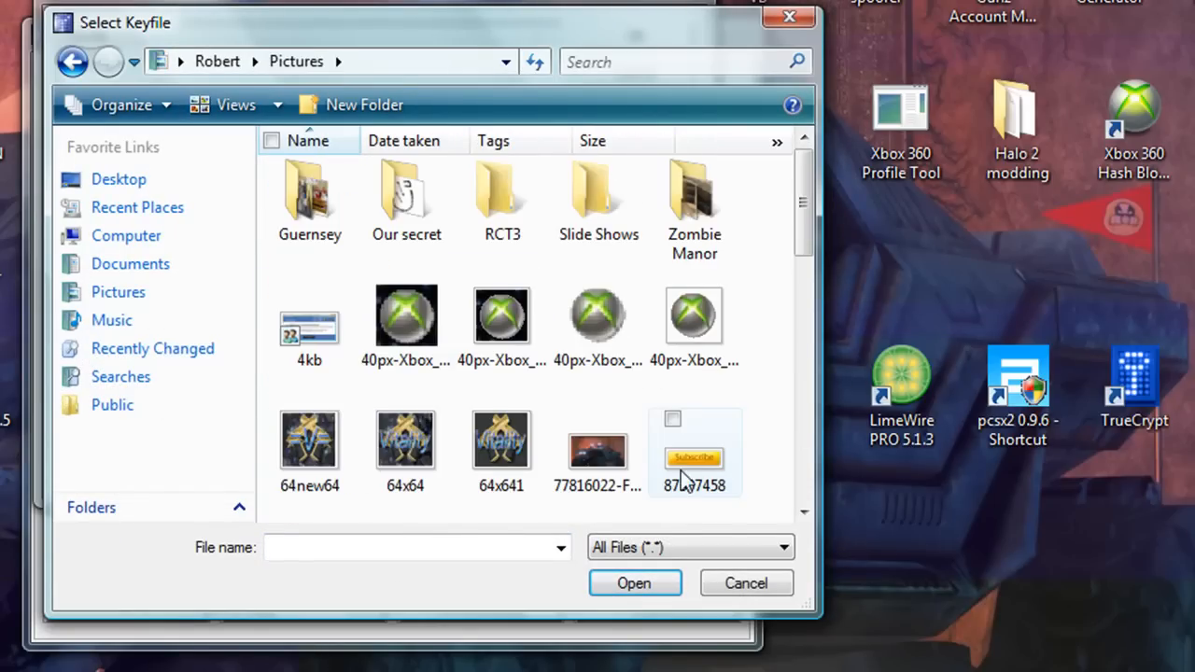
click(634, 582)
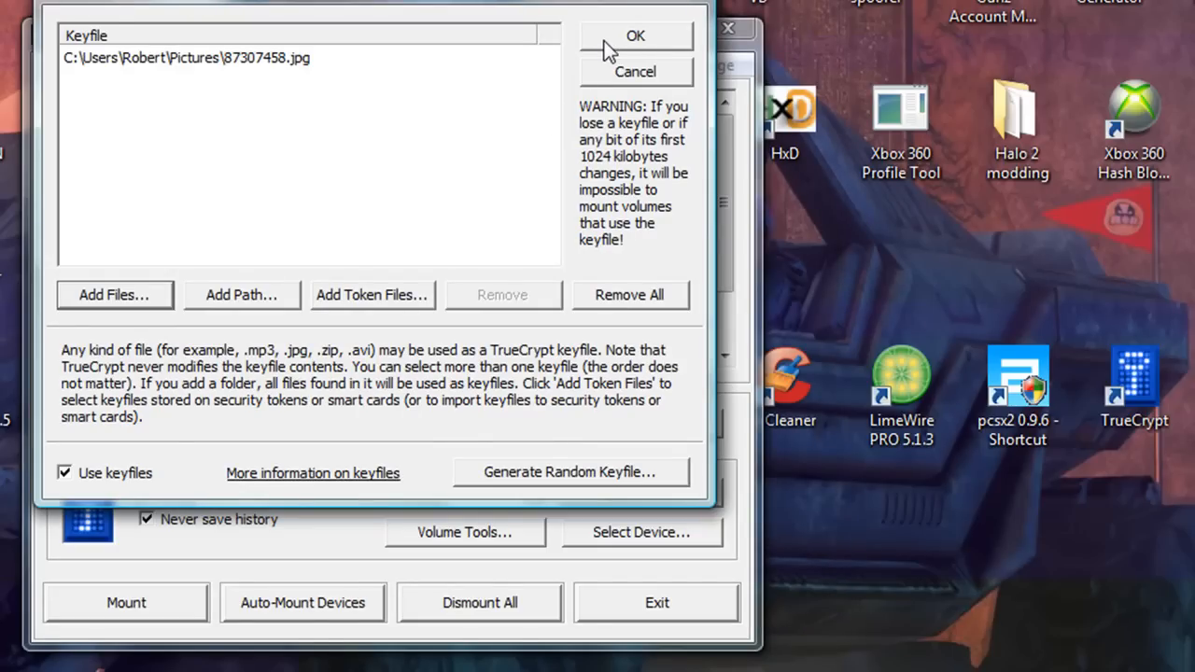
click(635, 35)
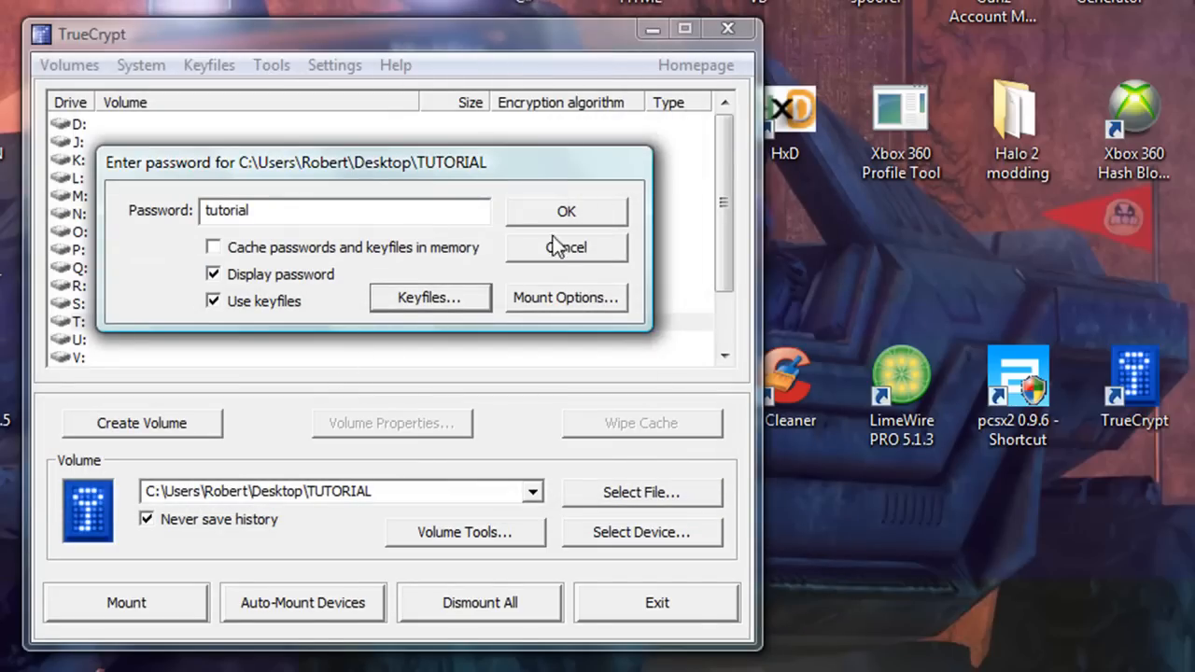
mouse_move(593, 289)
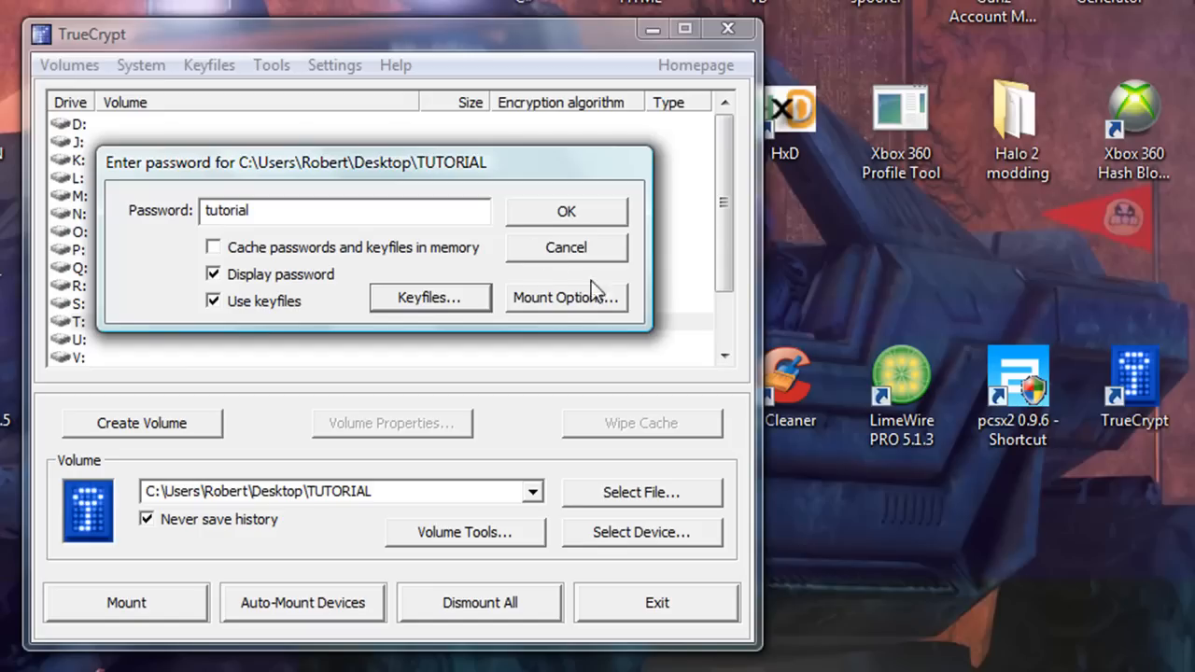
click(565, 211)
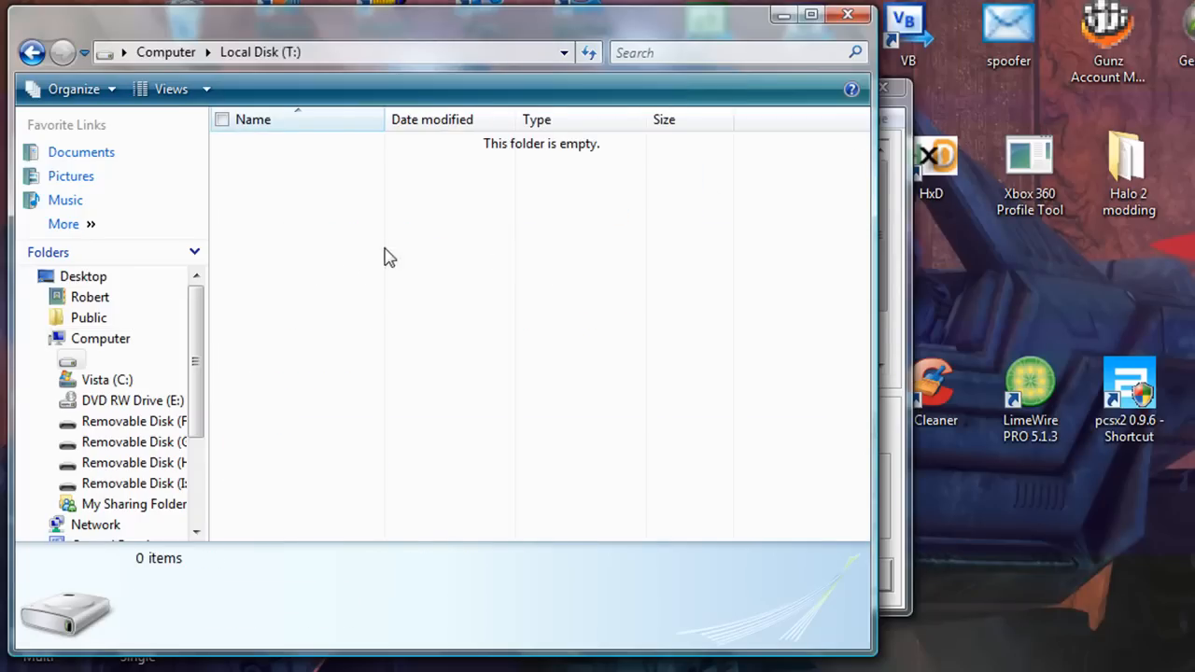
- Create a new bitmap image on drive T: and rename it 'pronz'
right_click(389, 256)
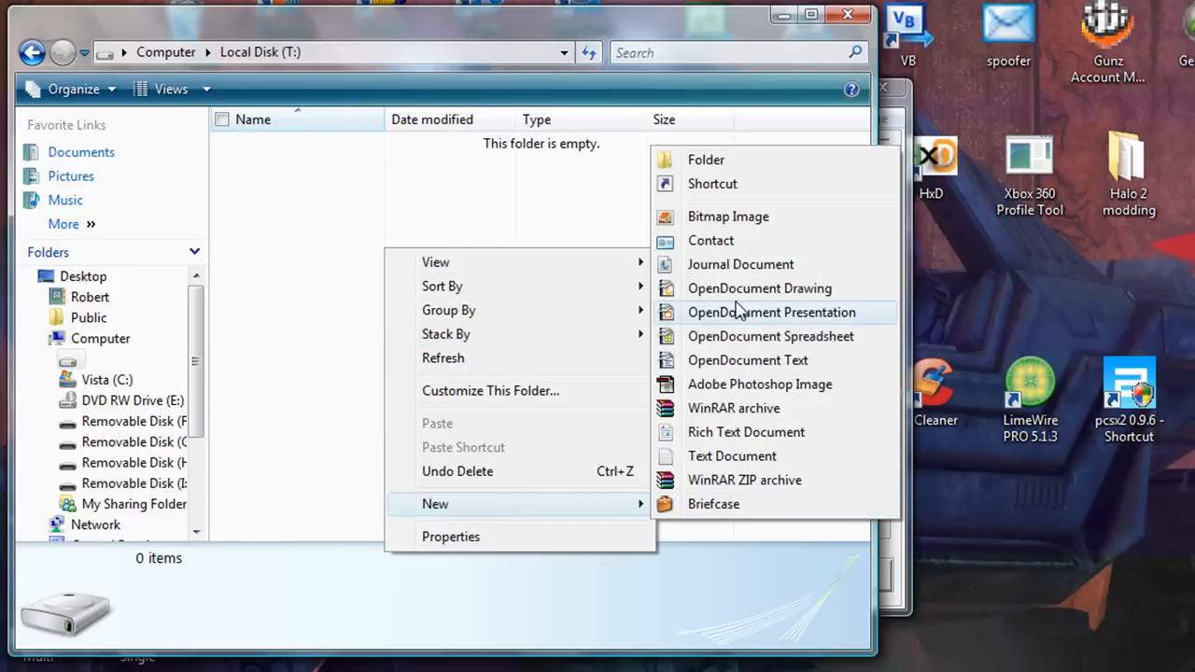
click(728, 216)
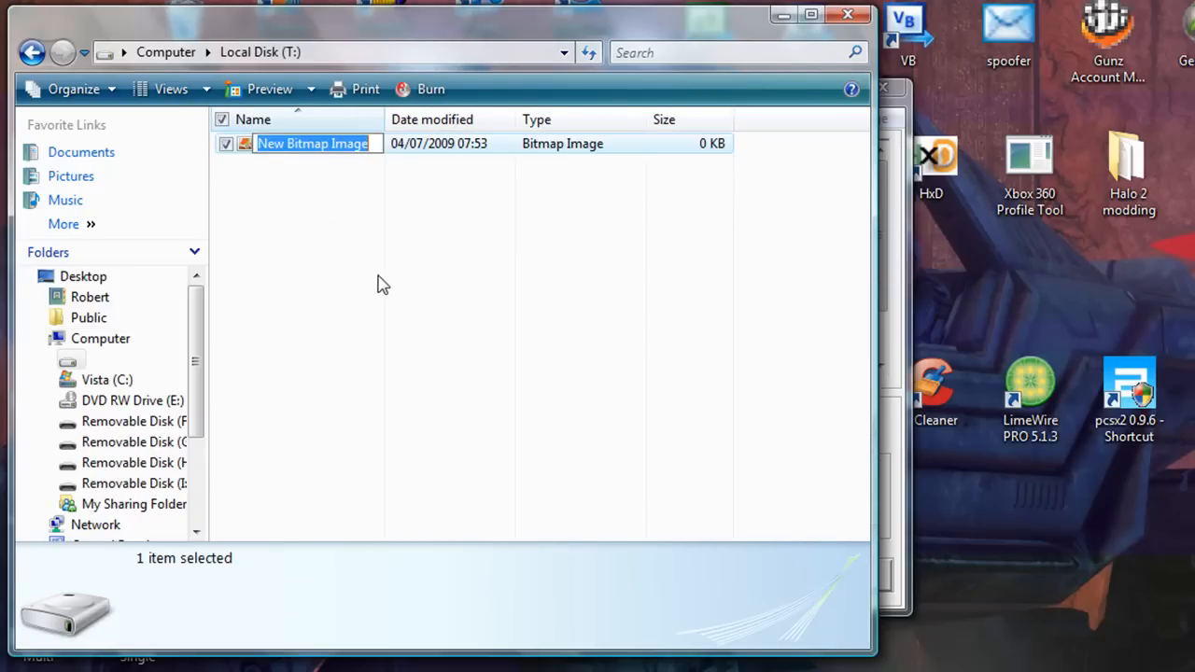
right_click(310, 143)
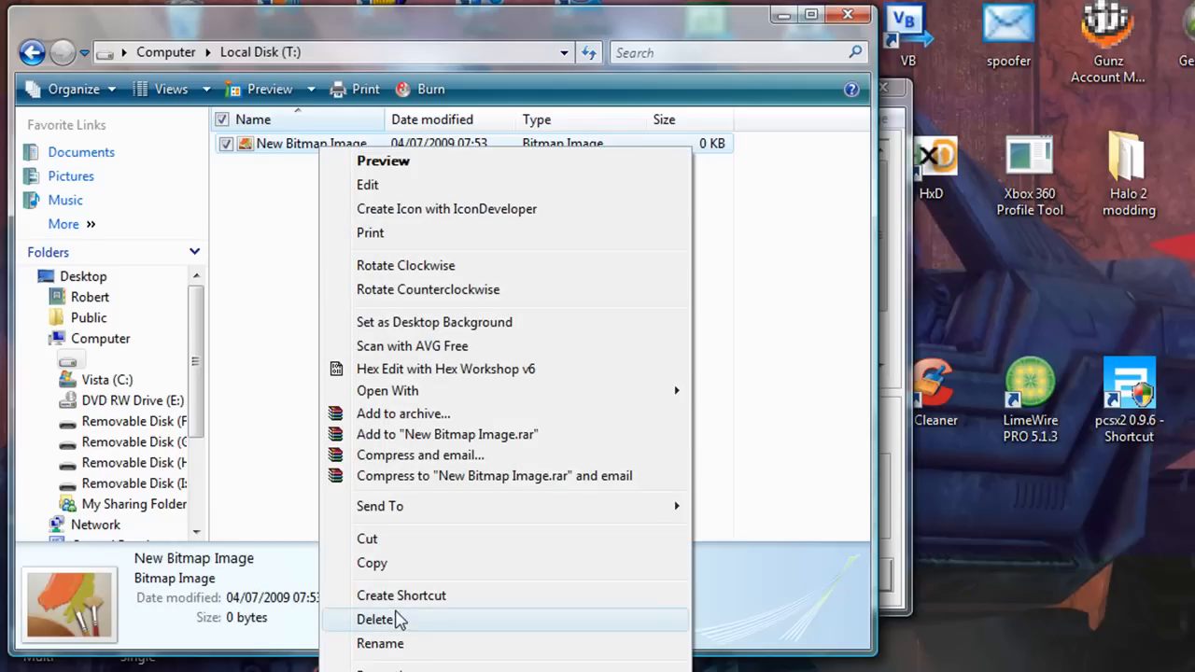
click(379, 643)
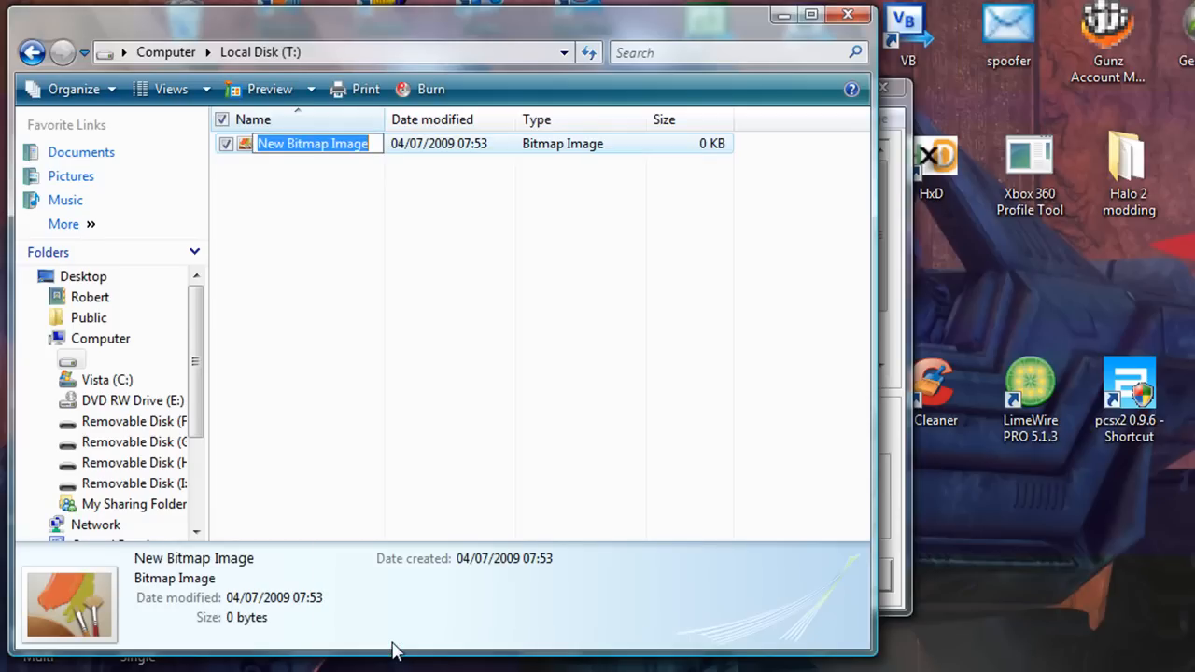
text(pronz)
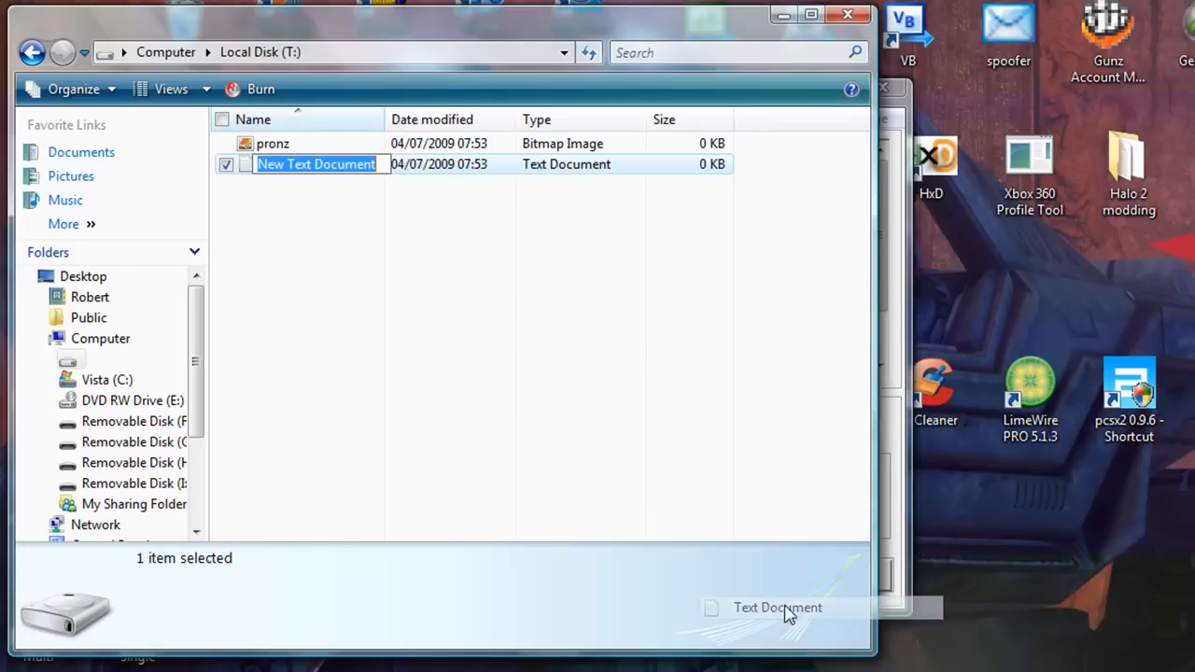
- Create two text documents on T:, one named 'SECRET STUFF'
text(SECRET F)
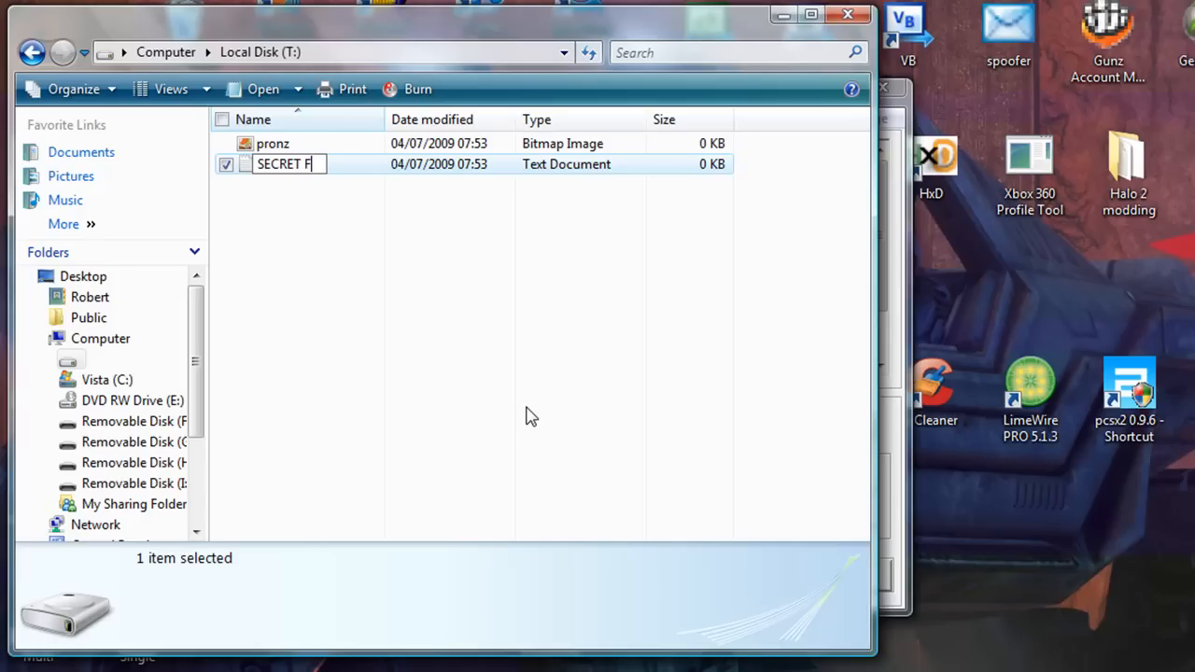
text(TUFF)
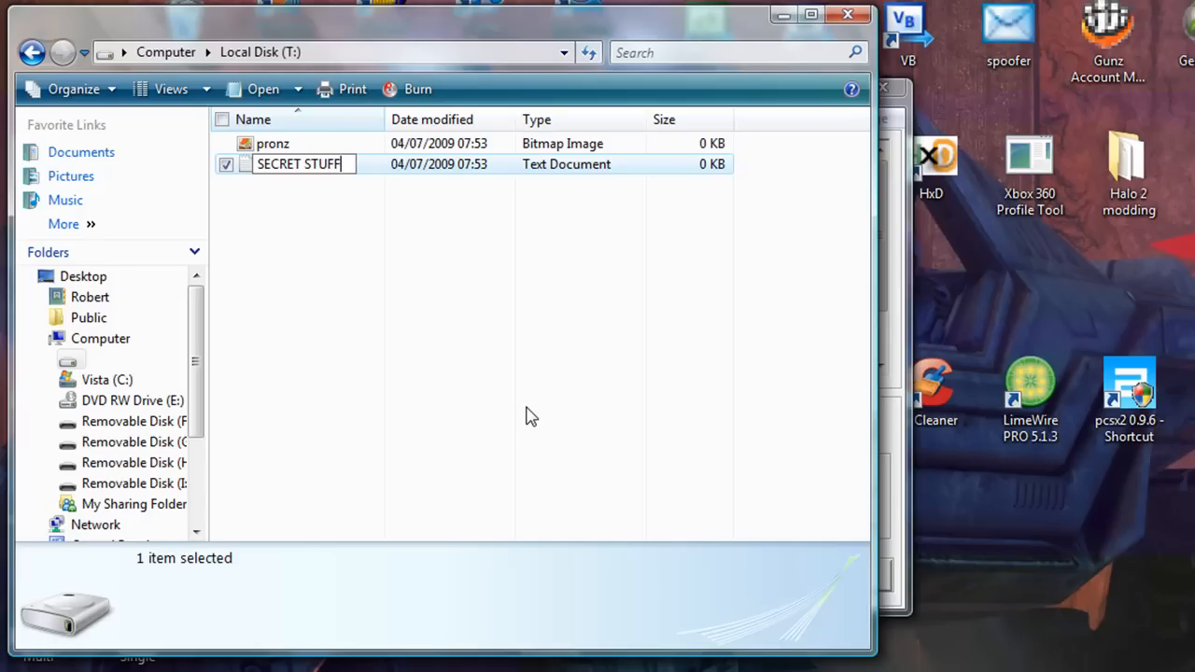
right_click(529, 415)
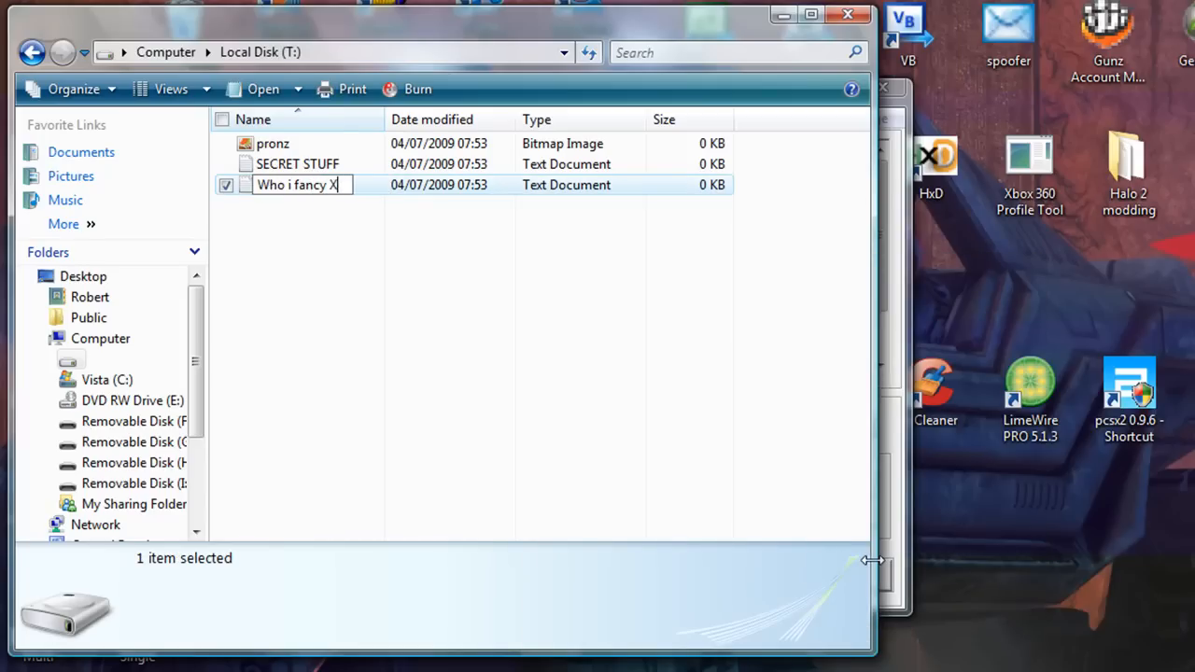
click(516, 370)
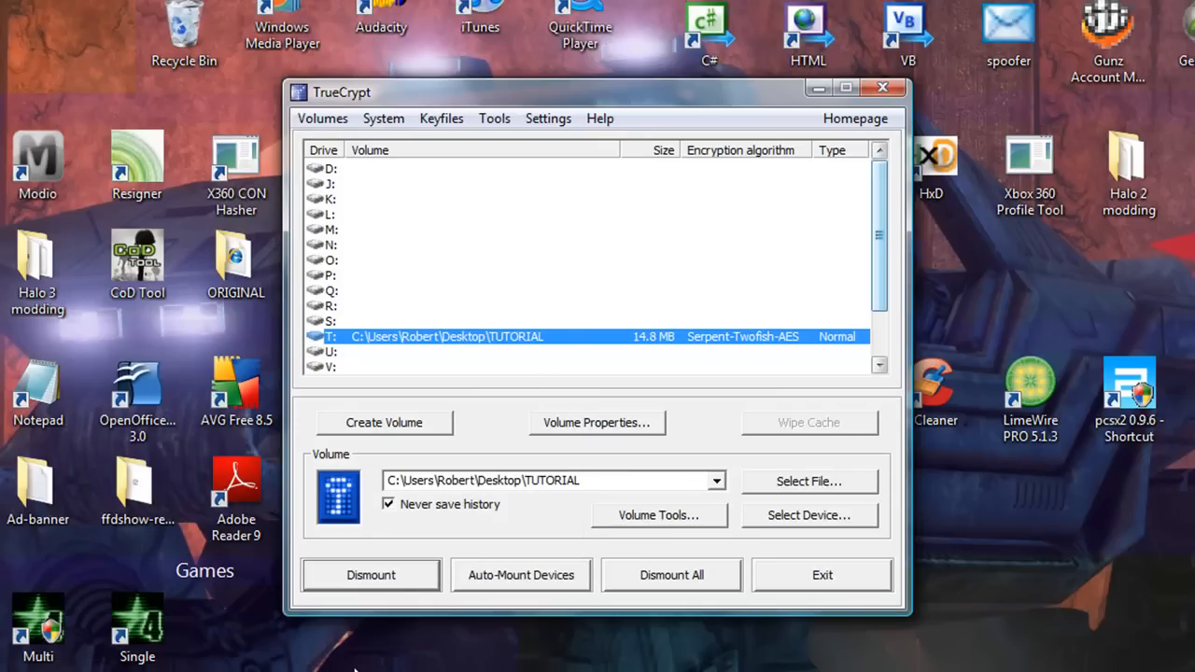
mouse_move(401, 594)
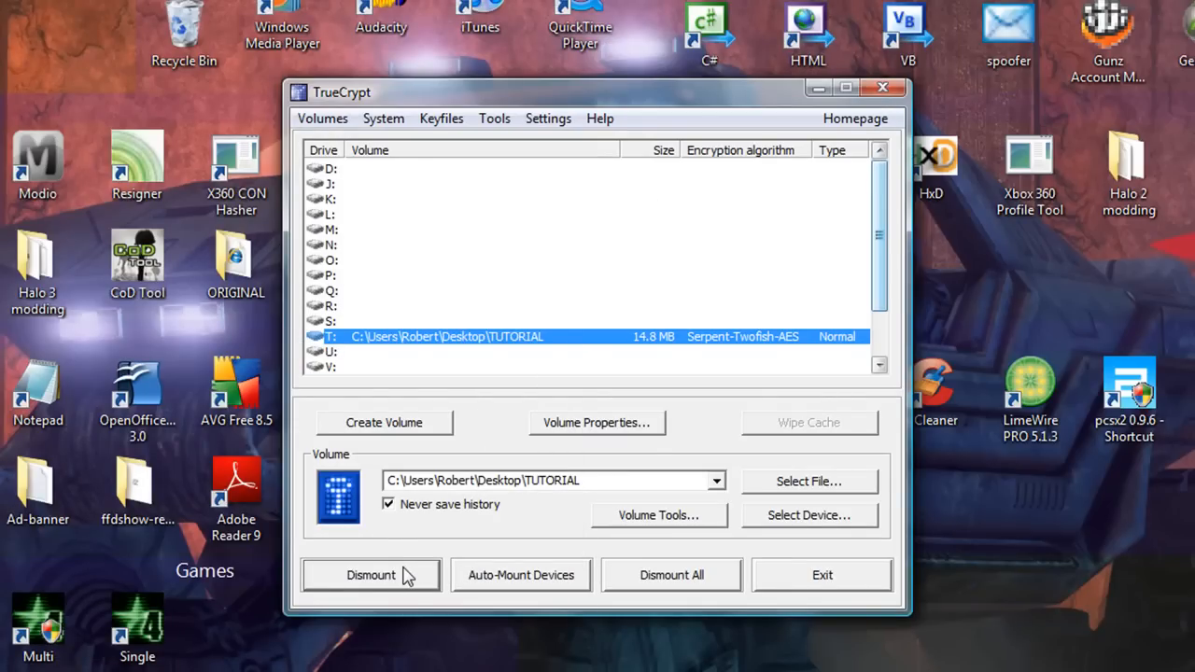
- Dismount the TUTORIAL volume from drive T: in TrueCrypt
click(371, 575)
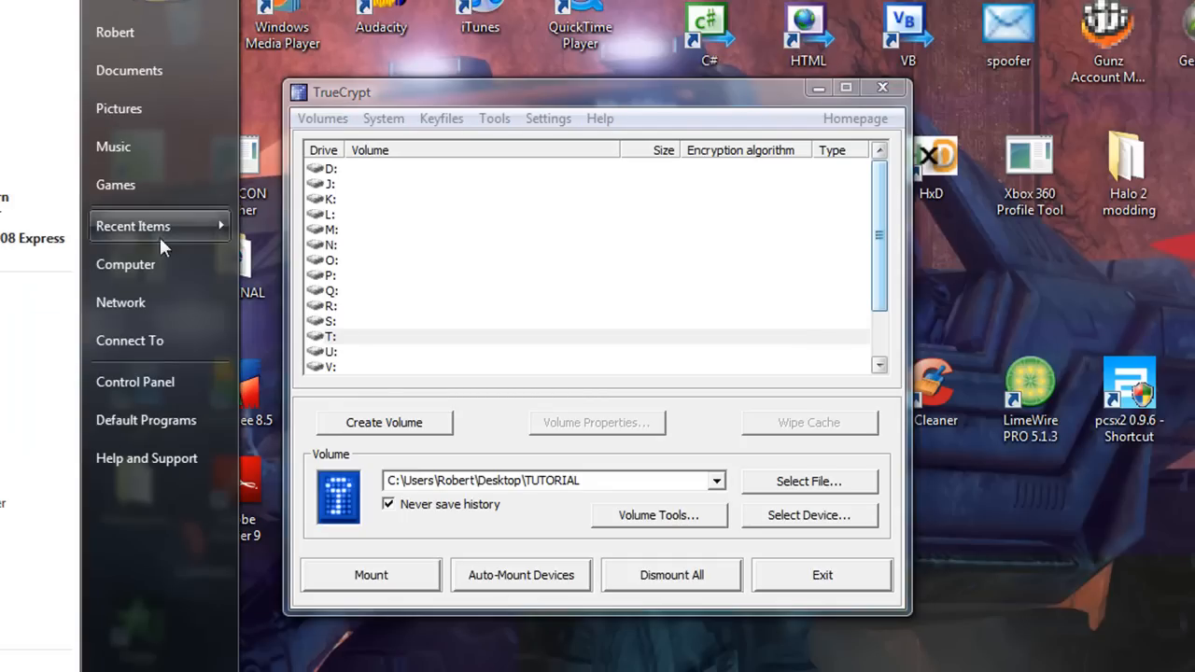
click(125, 264)
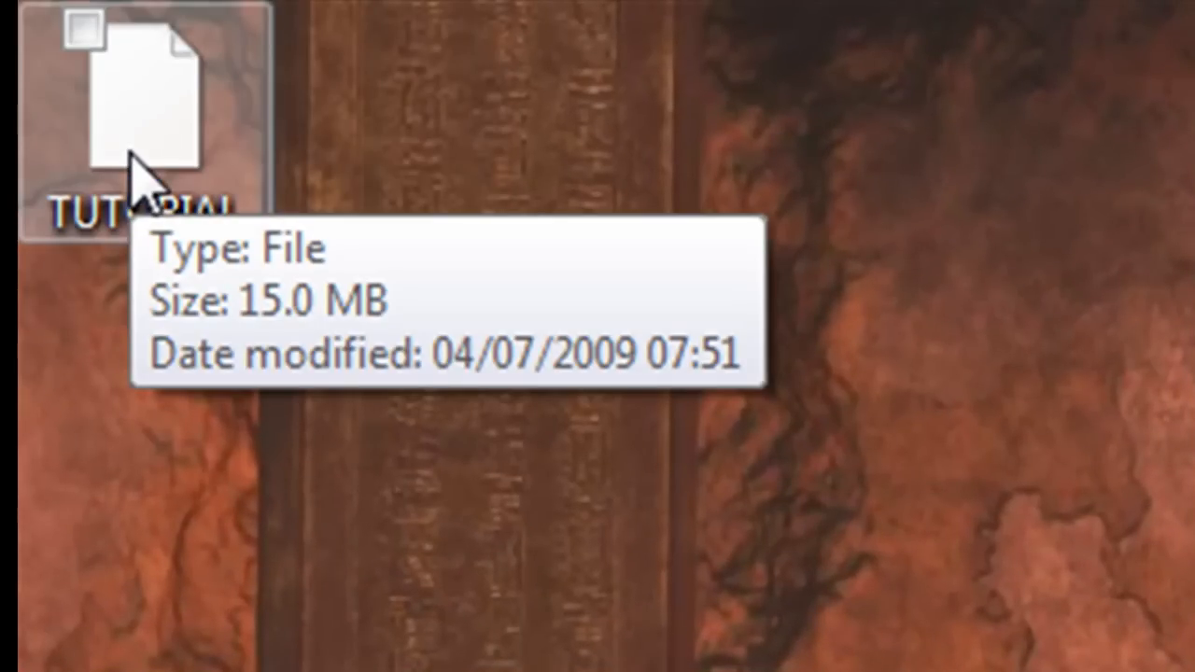
click(131, 103)
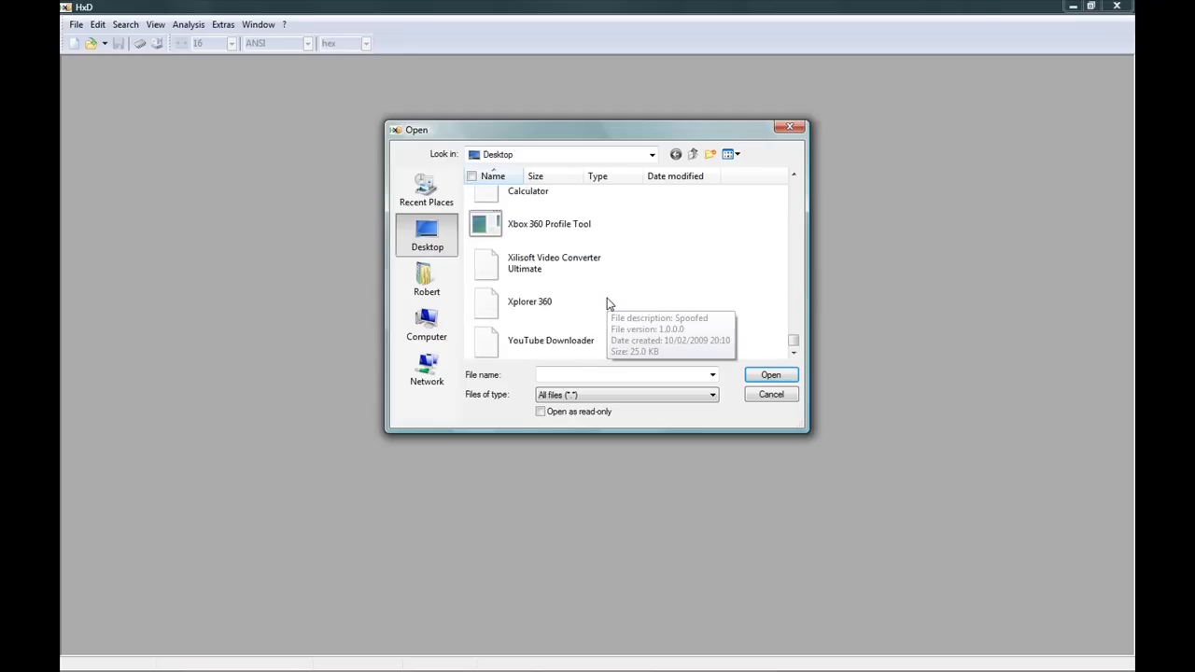
- Scroll through the TUTORIAL container's hex view to show the random, unreadable bytes
scroll(down, 3)
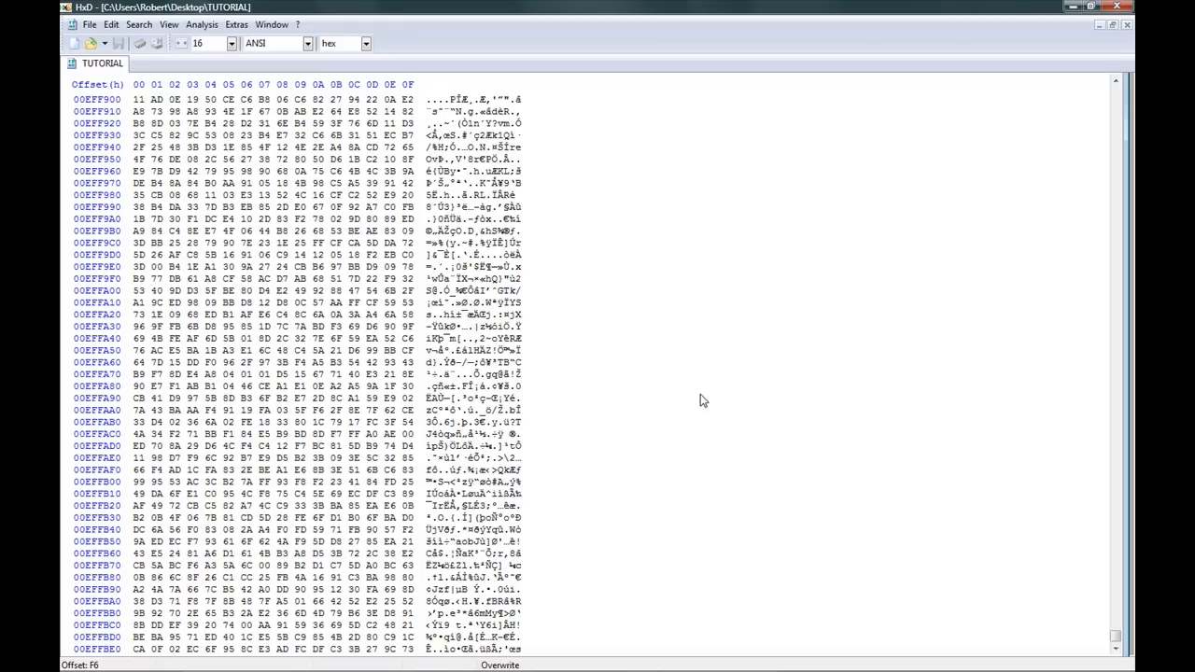
scroll(down, 3)
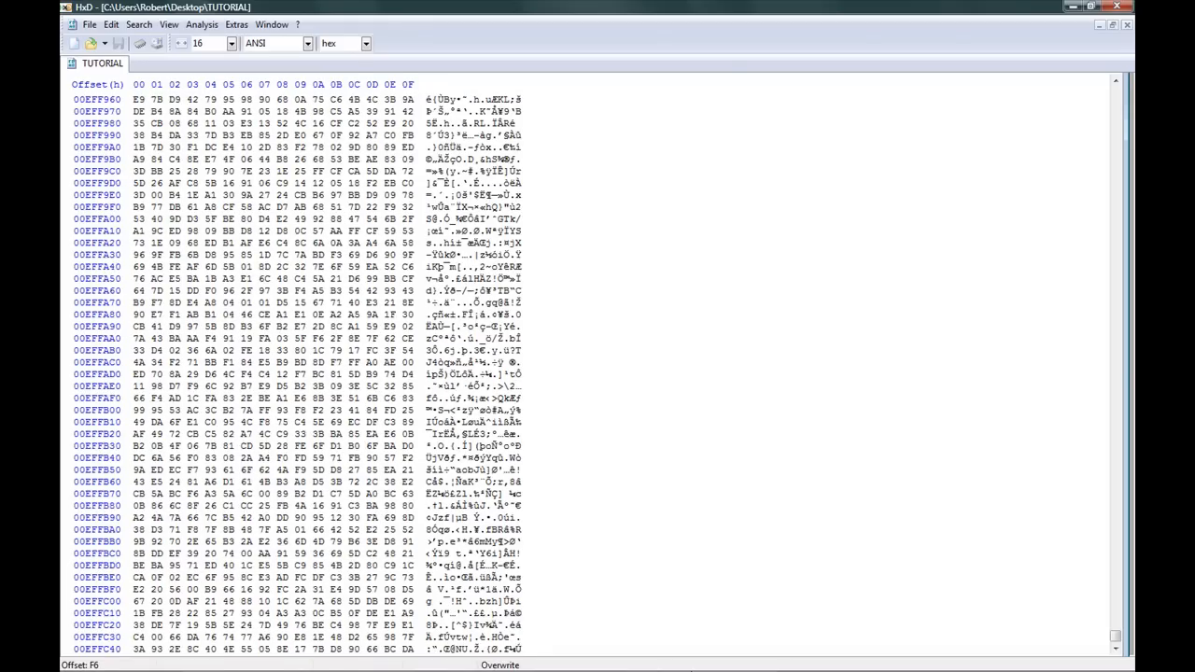